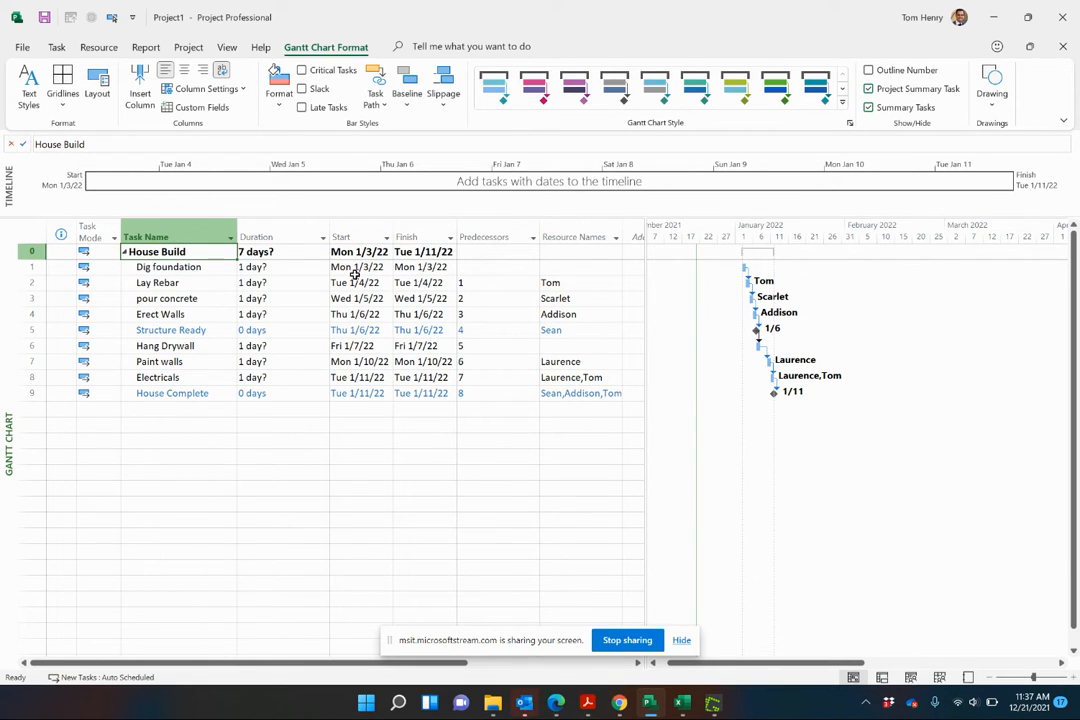
pyautogui.moveTo(332, 216)
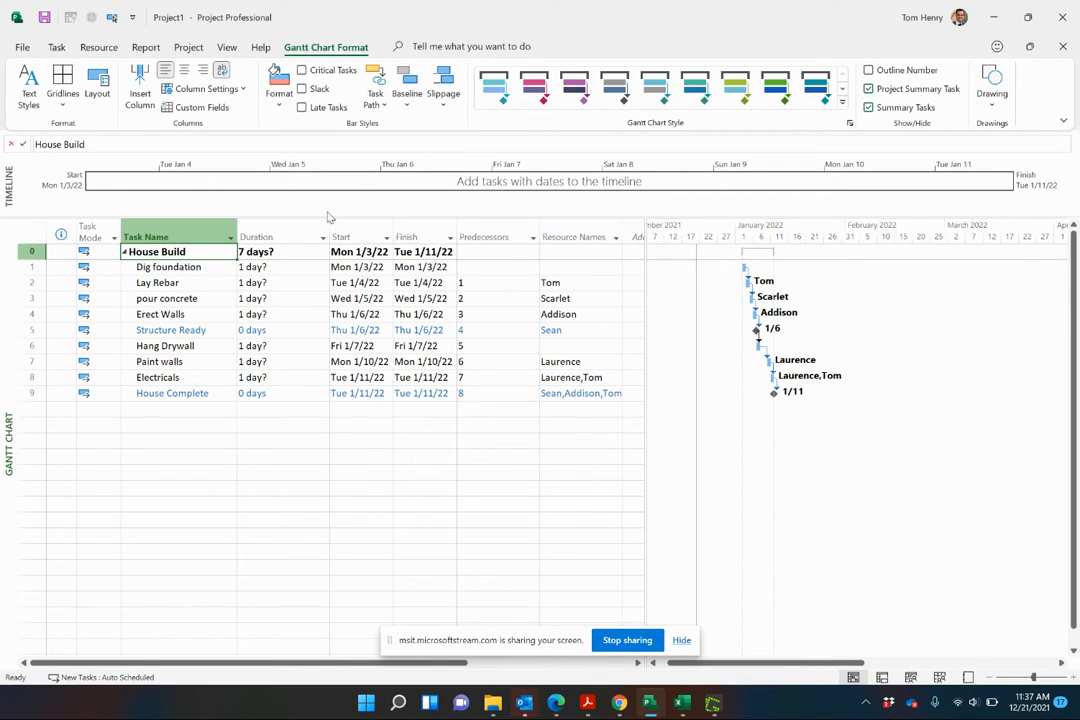
pyautogui.moveTo(322, 212)
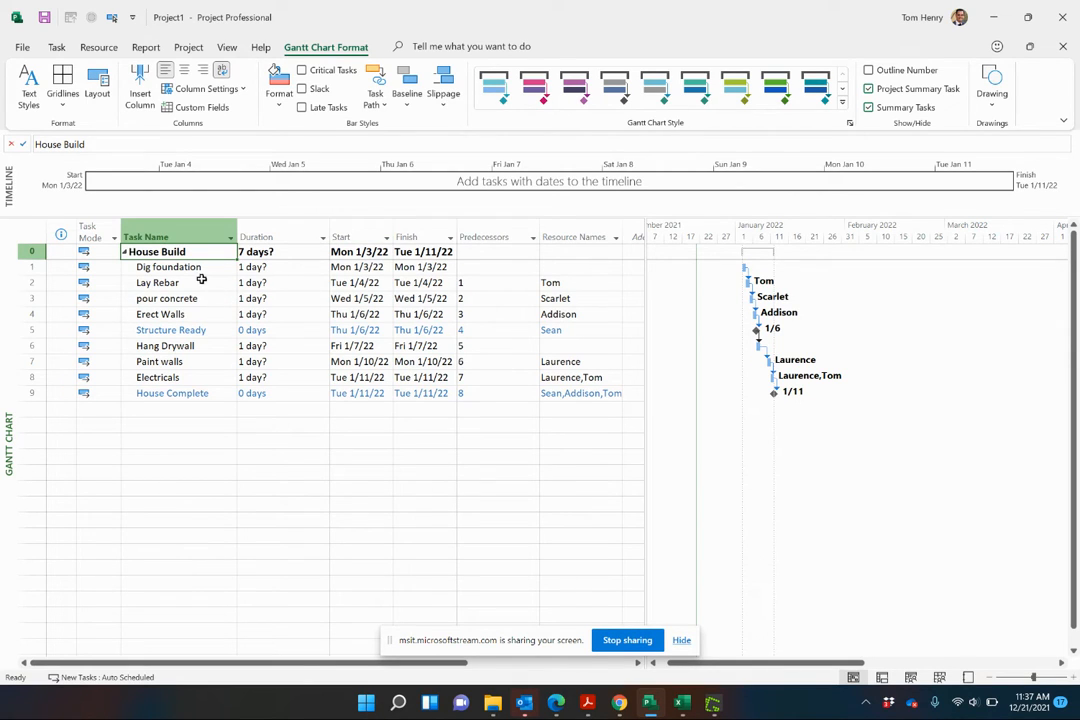
# - Set Dig foundation to 3 days (Jan 3–5) and assign Tom, pushing House Build to end January 13
pyautogui.click(280, 268)
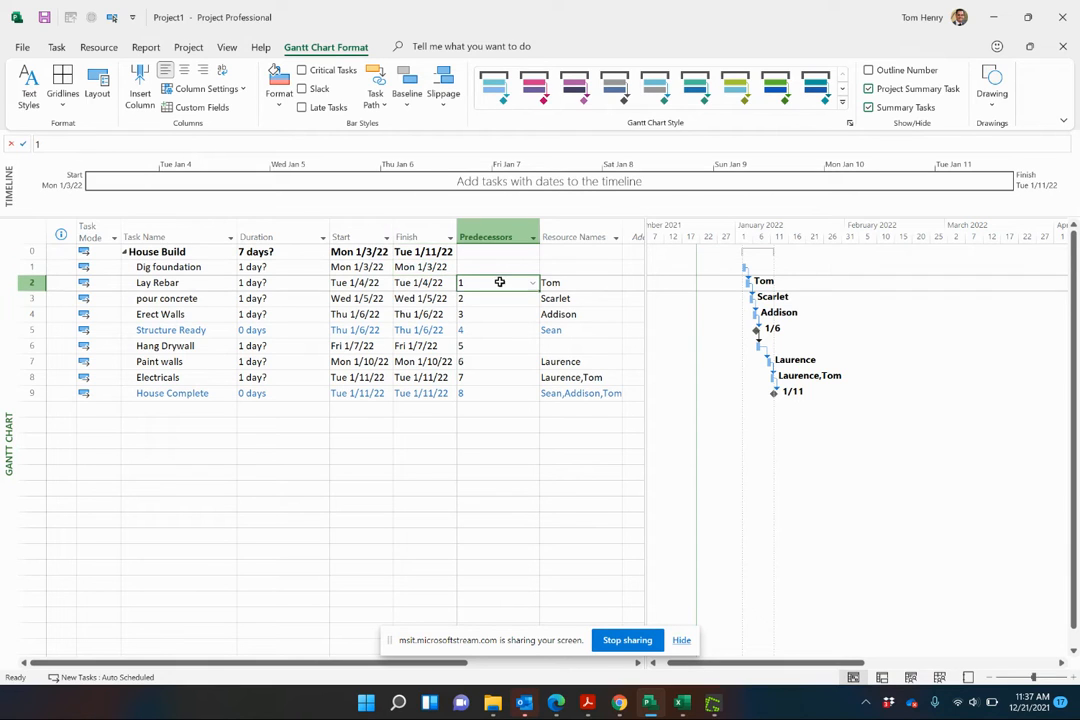
pyautogui.moveTo(500, 282); pyautogui.dragTo(504, 376)
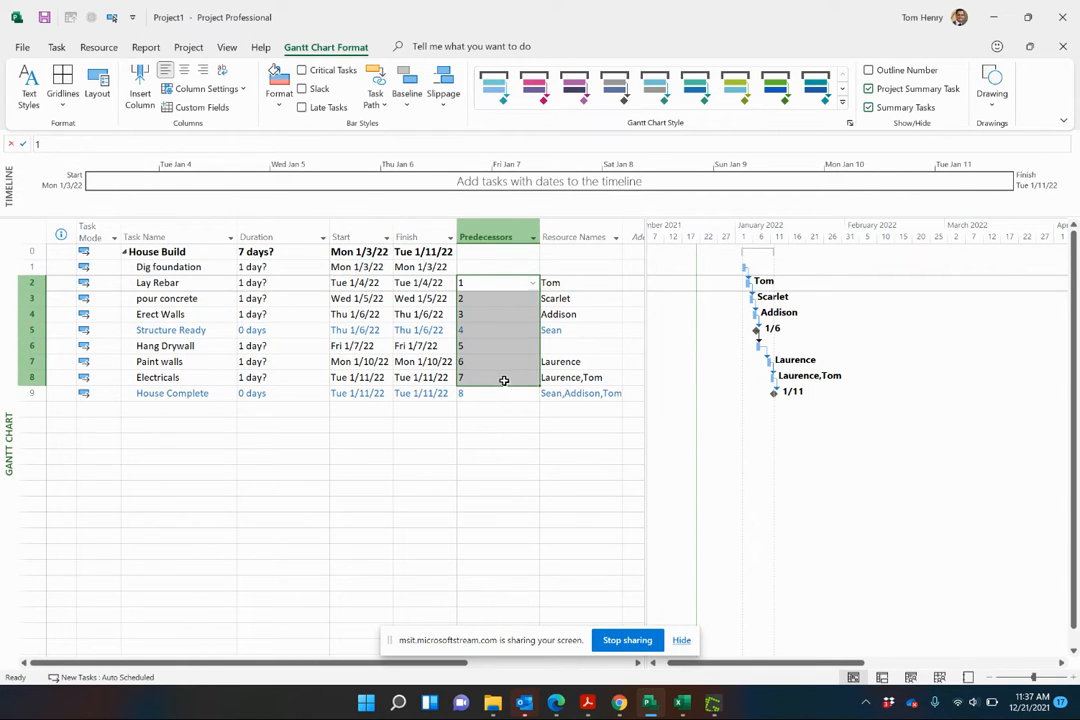
pyautogui.click(276, 298)
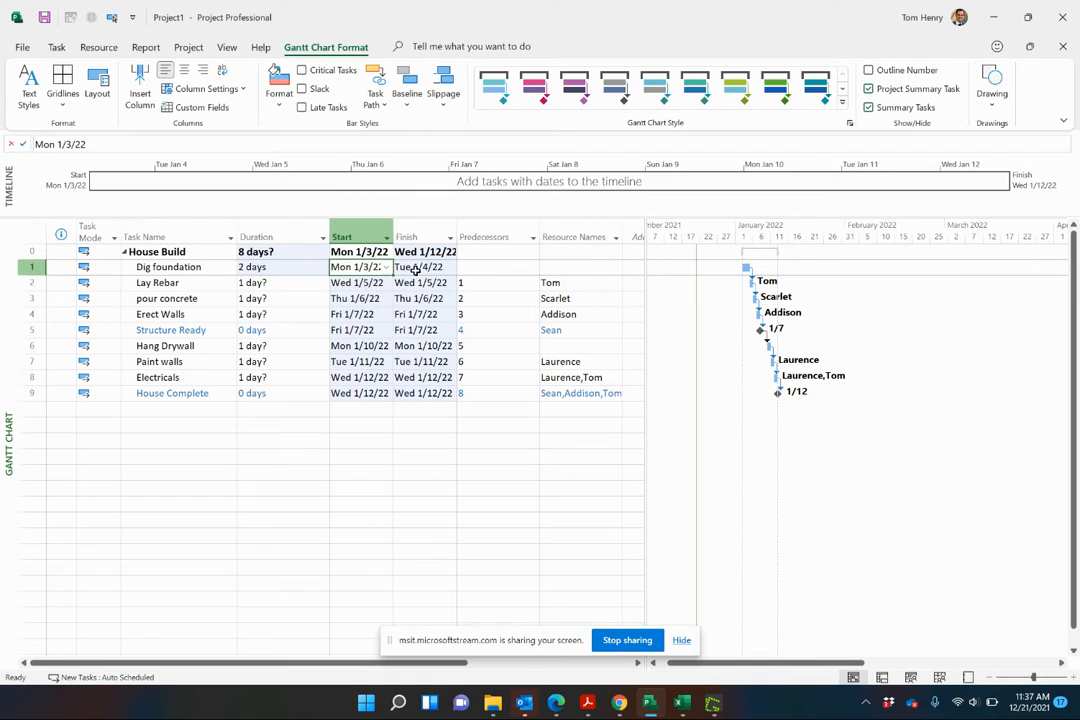
pyautogui.click(276, 268)
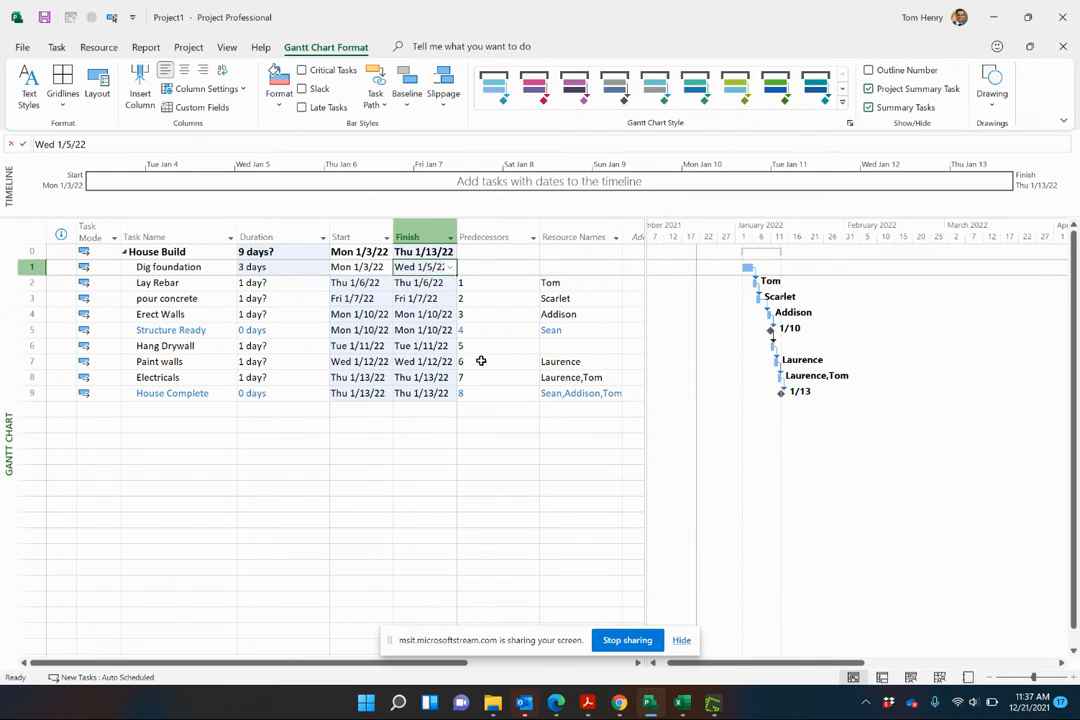
pyautogui.moveTo(308, 340)
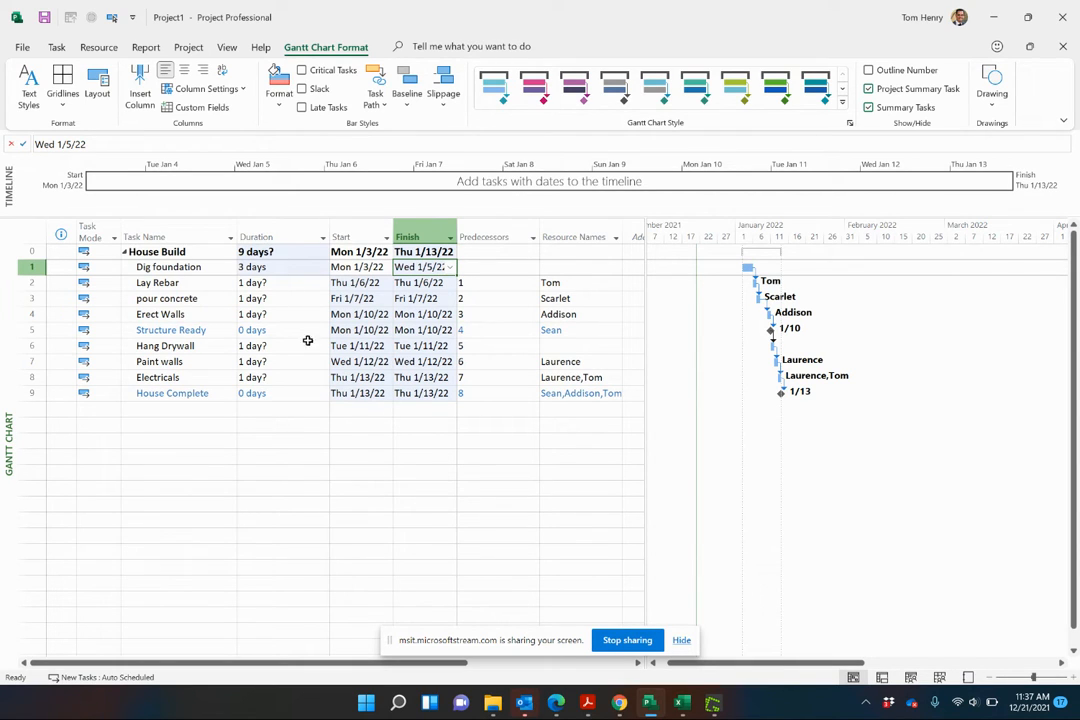
pyautogui.moveTo(294, 368)
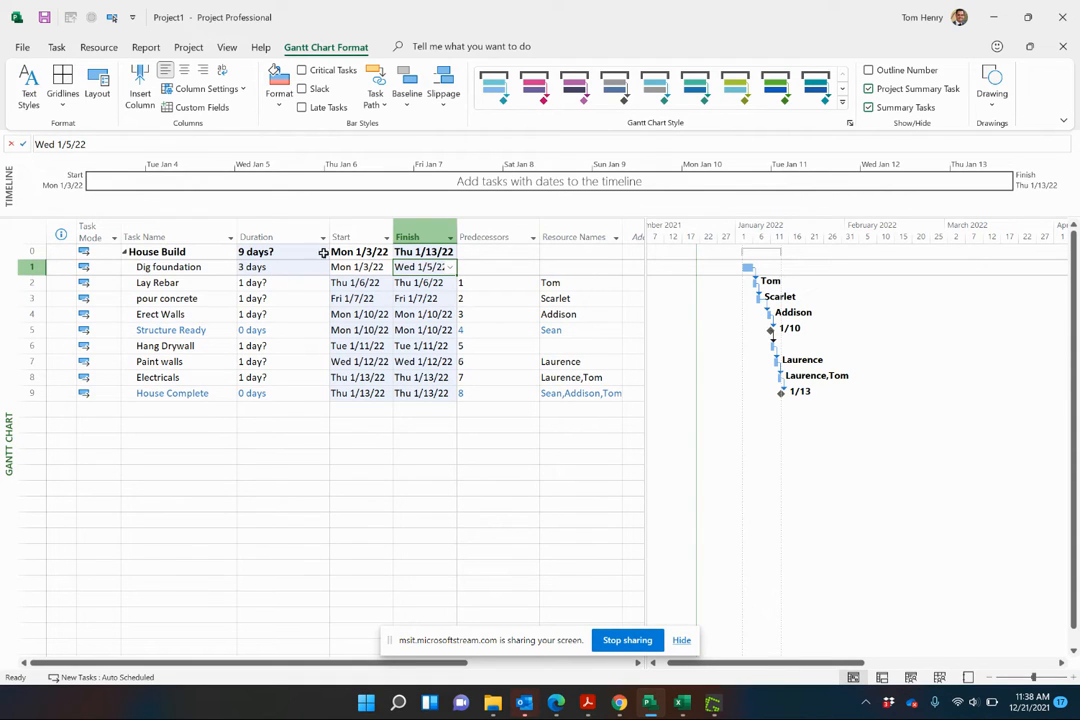
pyautogui.moveTo(286, 298)
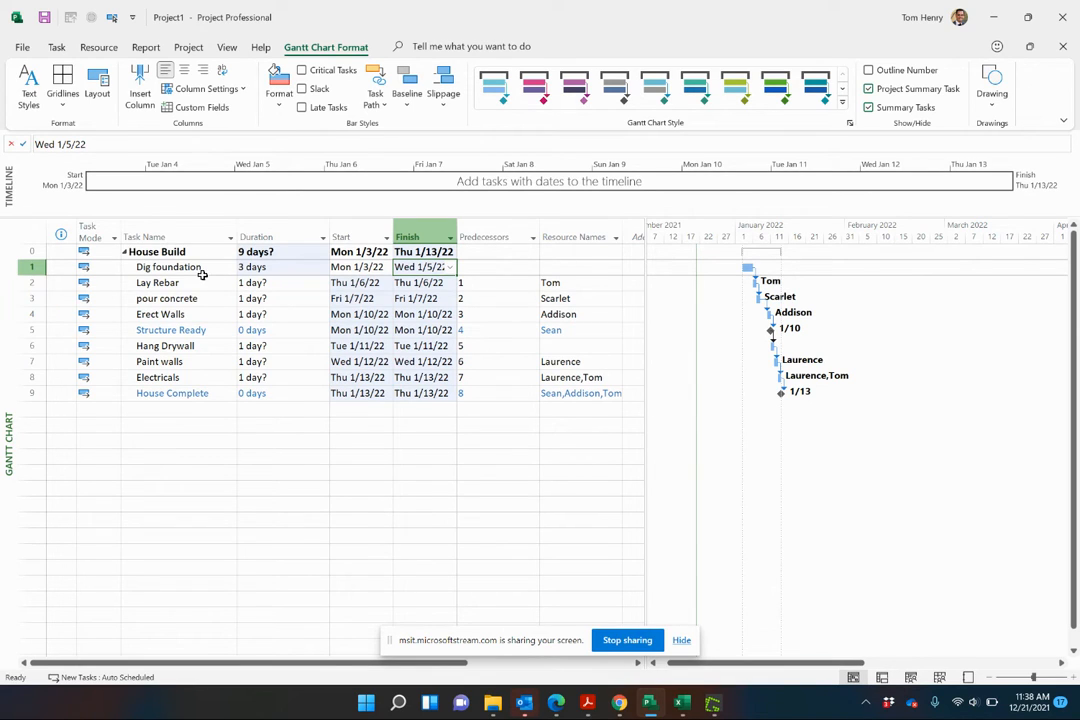
pyautogui.click(280, 268)
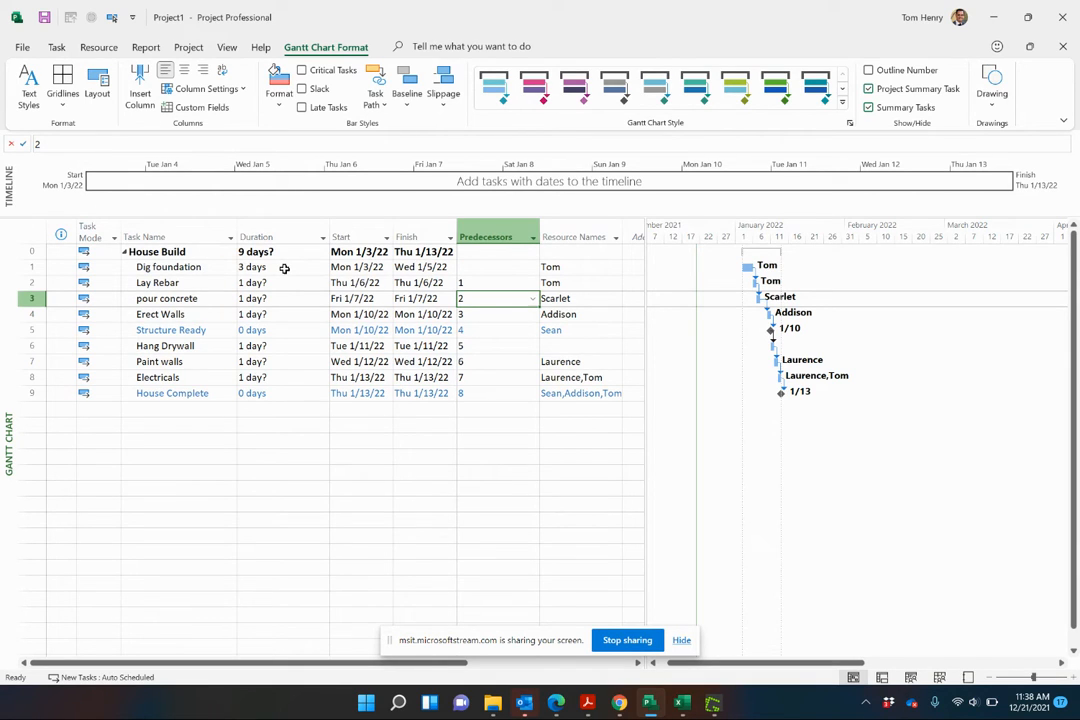
# - Insert a Work column after Start and clear Dig foundation's resource assignment
pyautogui.rightClick(344, 236)
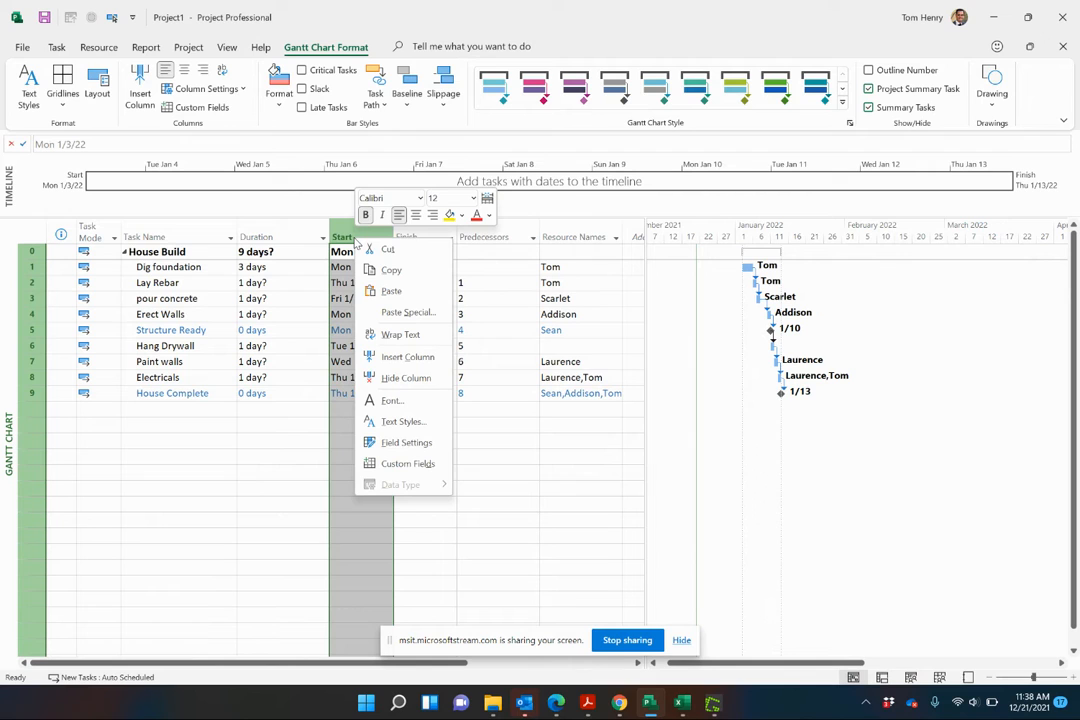
pyautogui.click(404, 356)
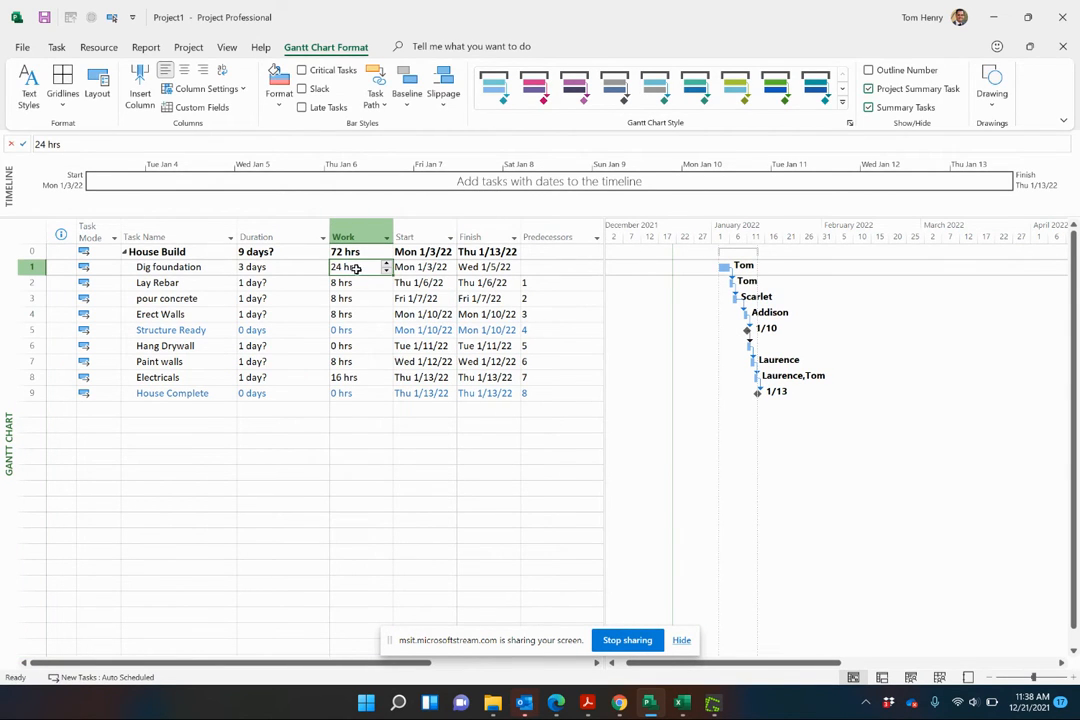
pyautogui.click(280, 298)
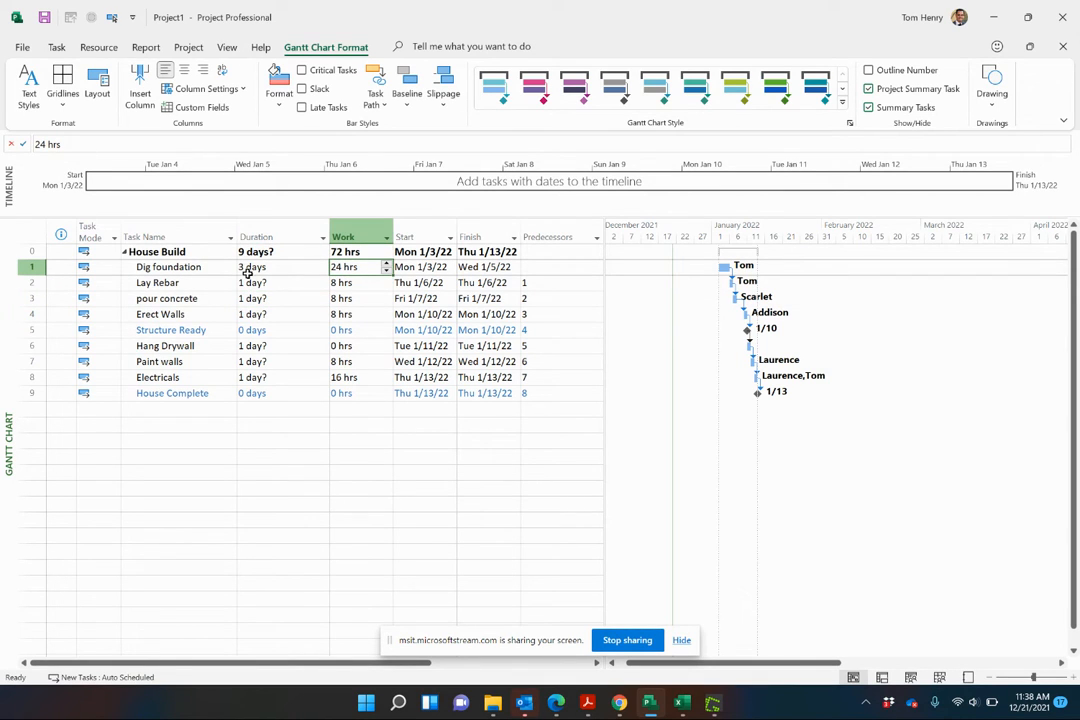
pyautogui.click(276, 268)
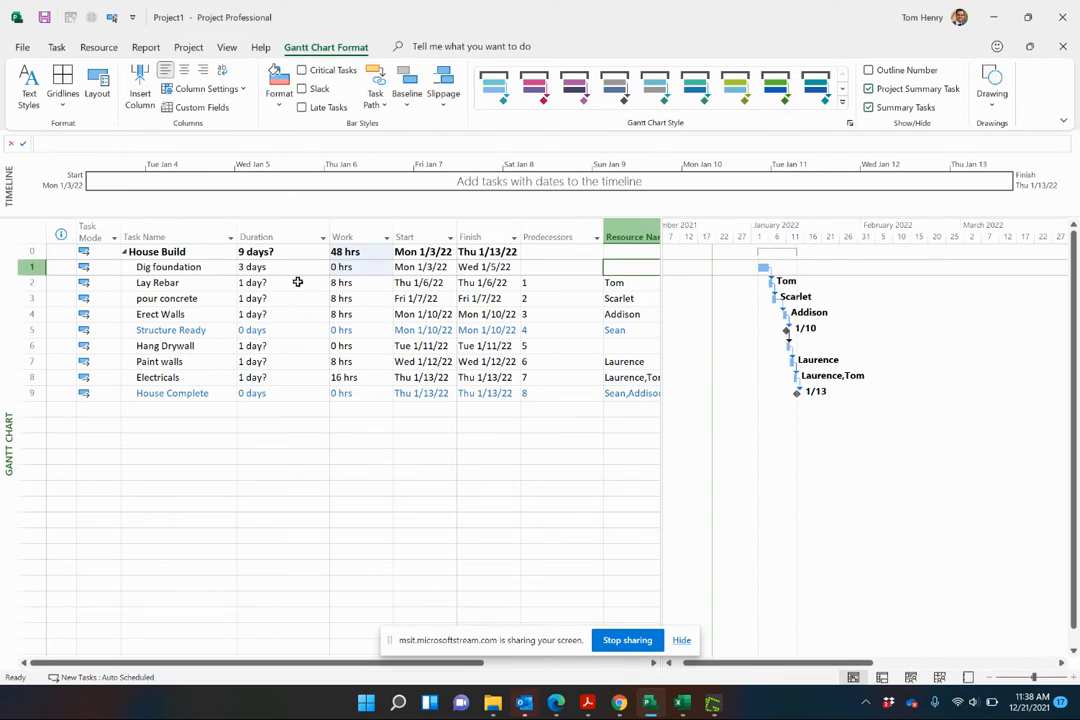
# - Reassign Tom to Dig foundation so its work recalculates to 24 hrs
pyautogui.click(348, 268)
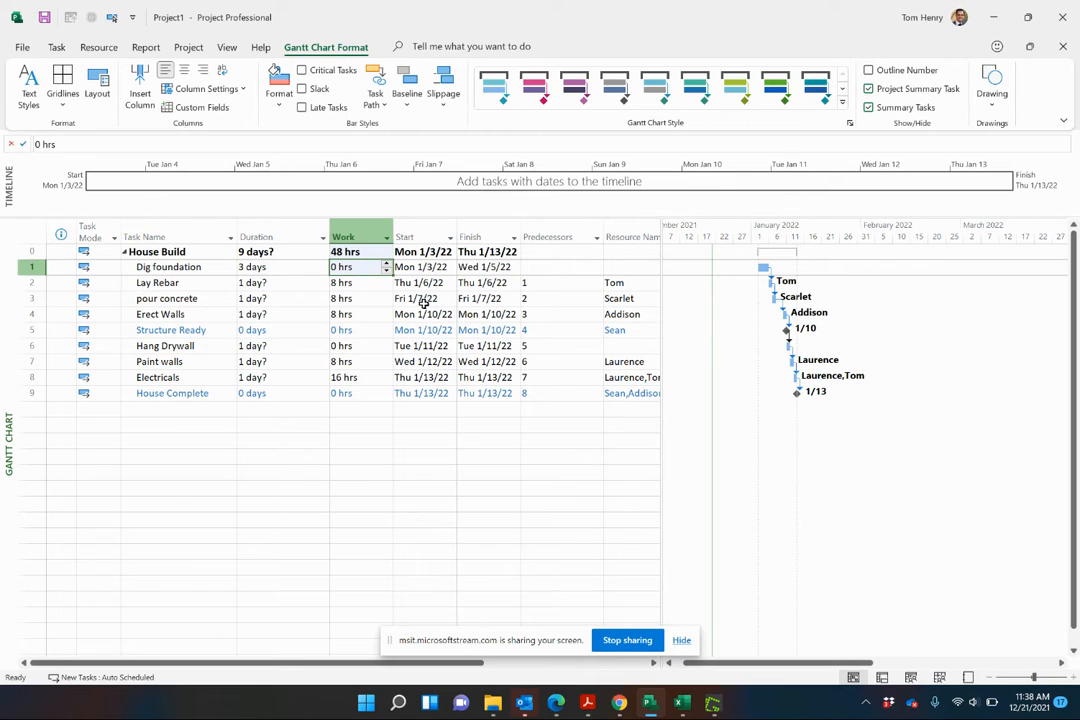
pyautogui.click(628, 268)
pyautogui.write('Tom')
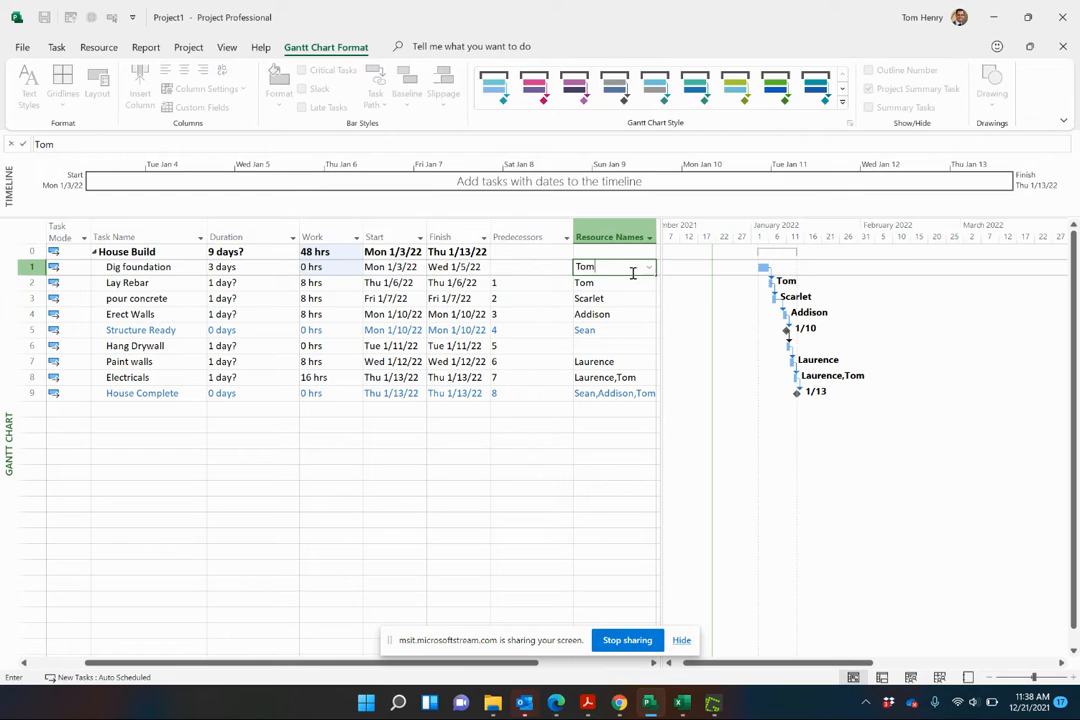
pyautogui.click(322, 268)
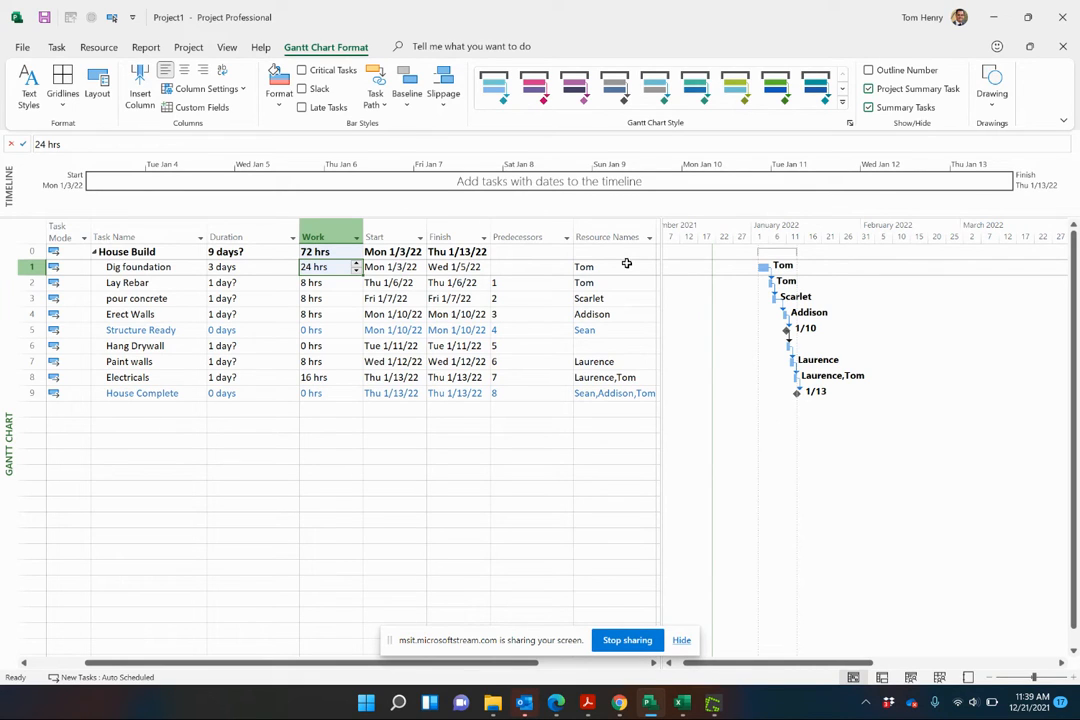
pyautogui.moveTo(302, 282)
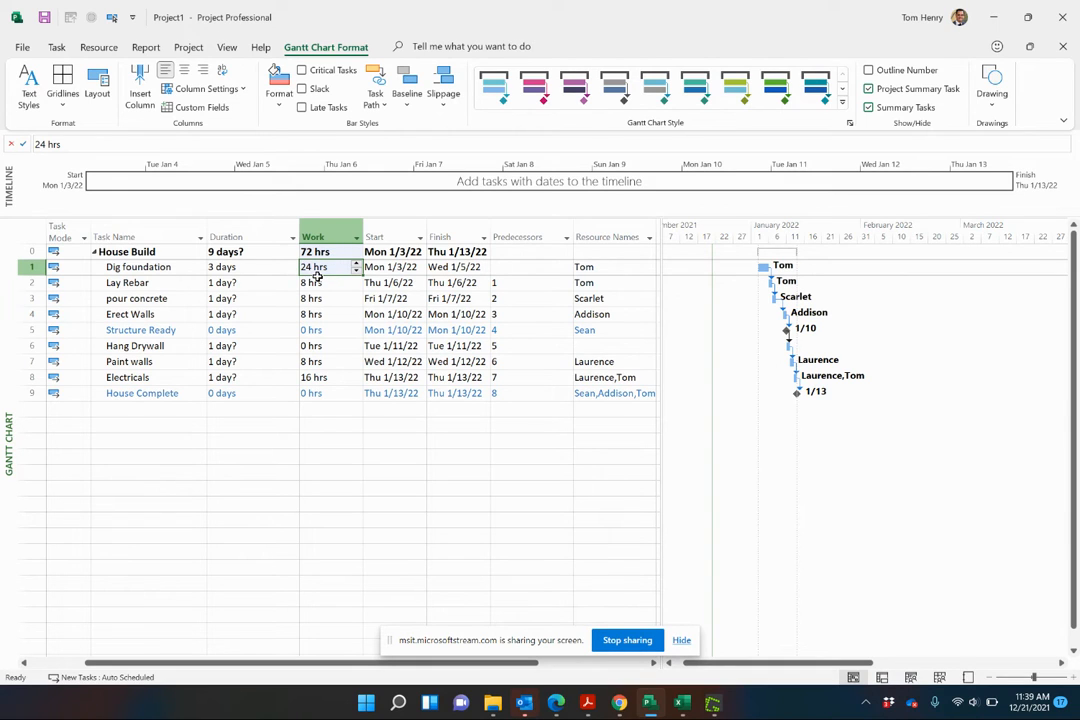
pyautogui.click(244, 282)
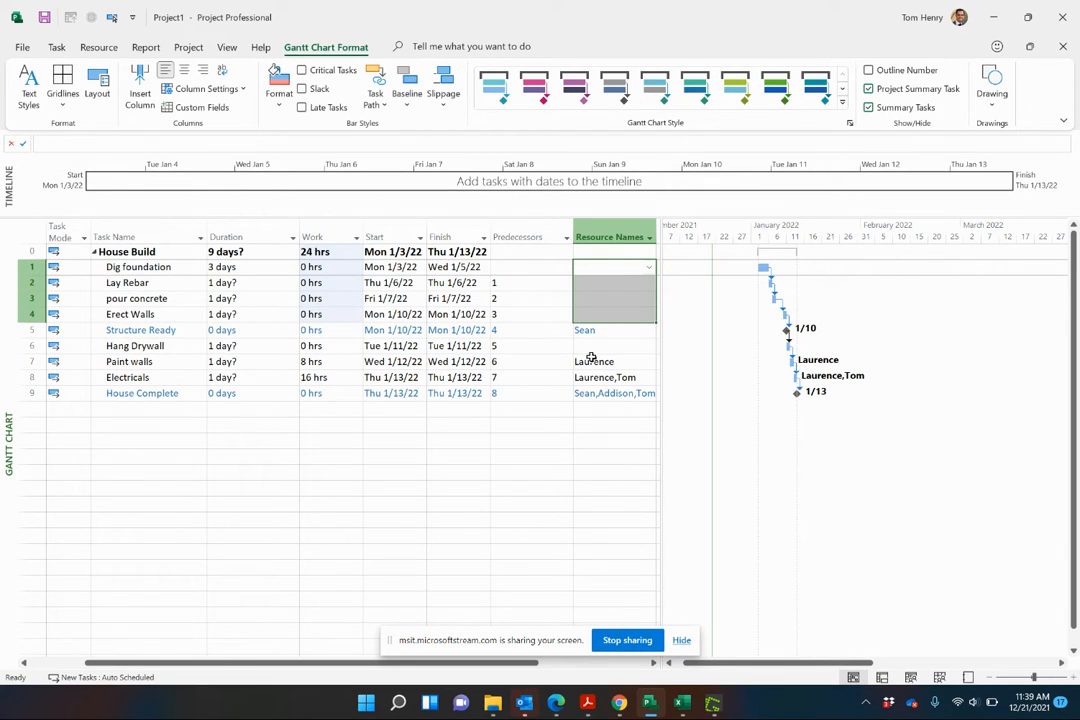
# - Clear the remaining resource assignments so every task and House Build show 0 hrs
pyautogui.click(600, 360)
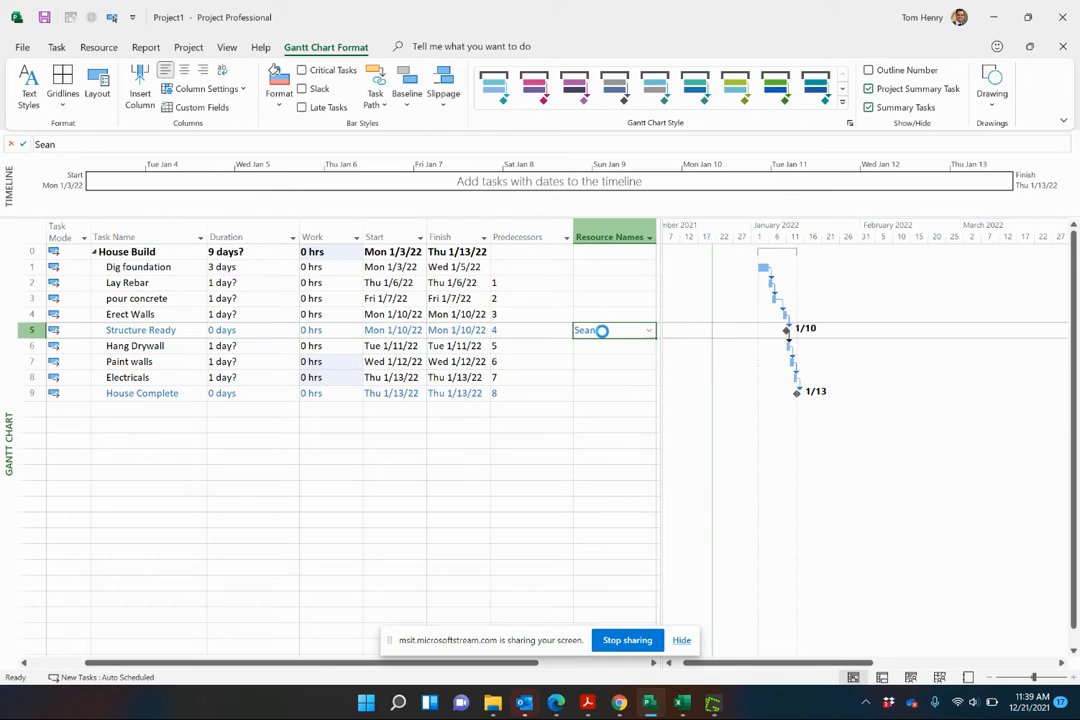
pyautogui.click(244, 268)
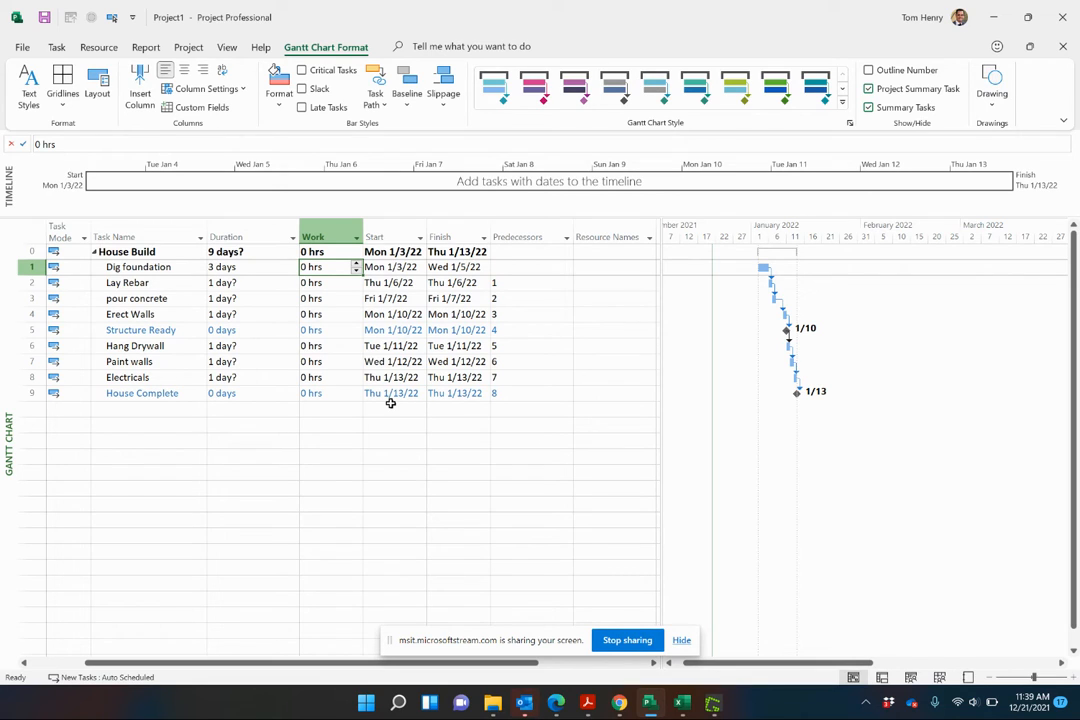
# - Enter 100 hrs work for Dig foundation and 8 hrs for Lay Rebar
pyautogui.write('10')
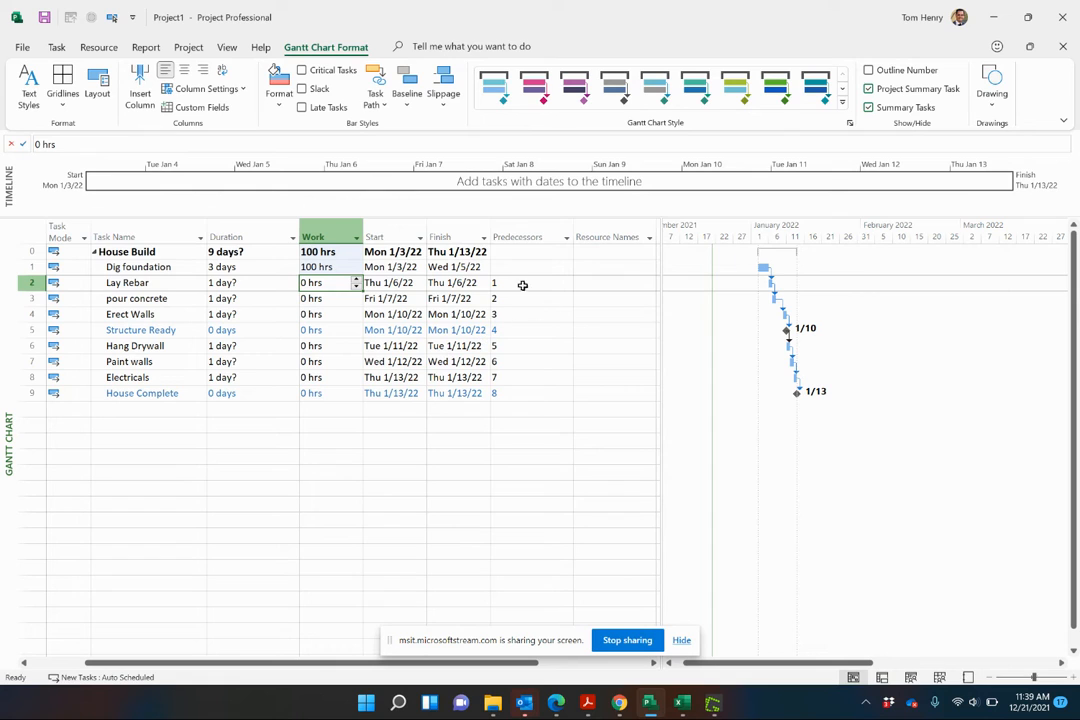
pyautogui.click(322, 268)
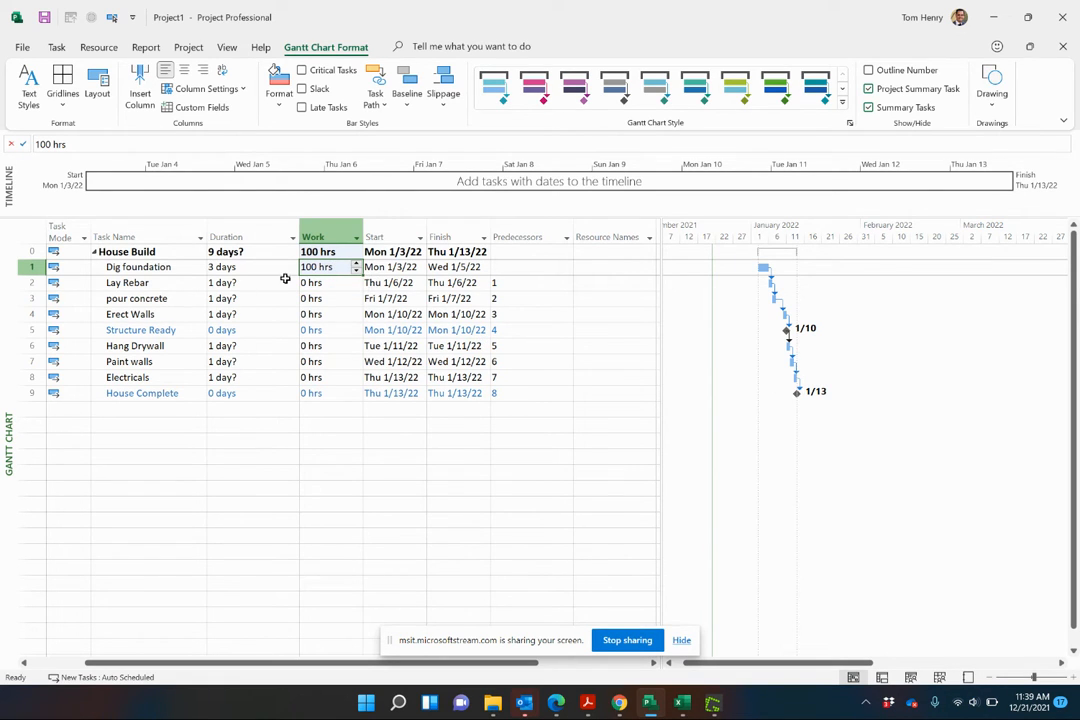
pyautogui.click(322, 282)
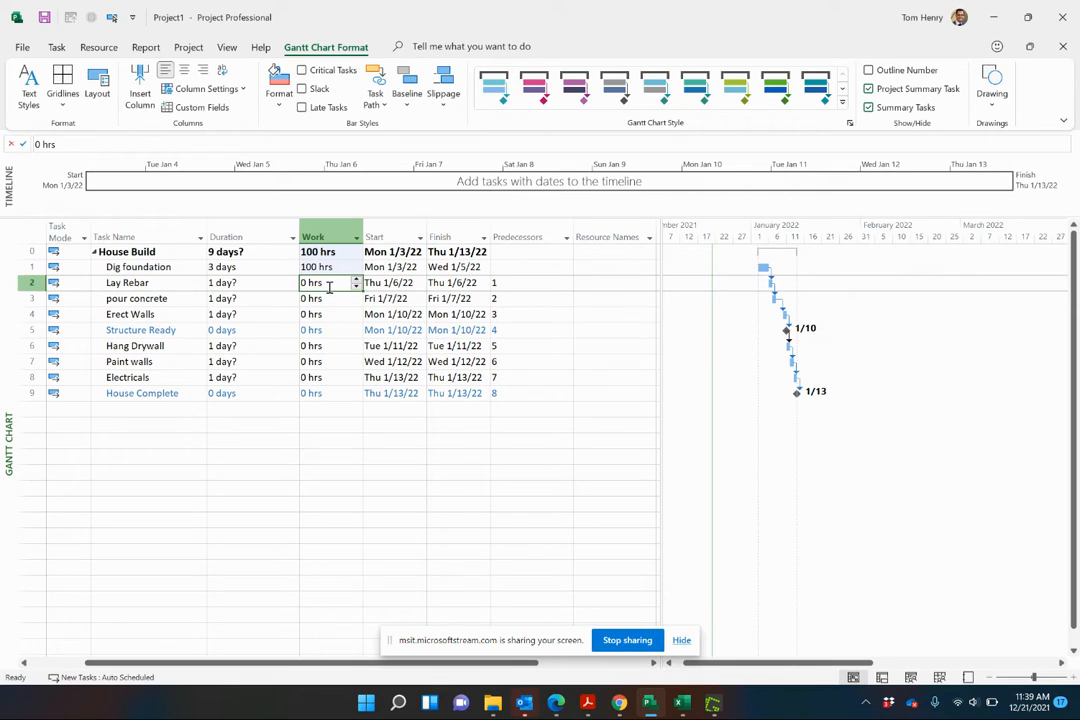
pyautogui.write('8')
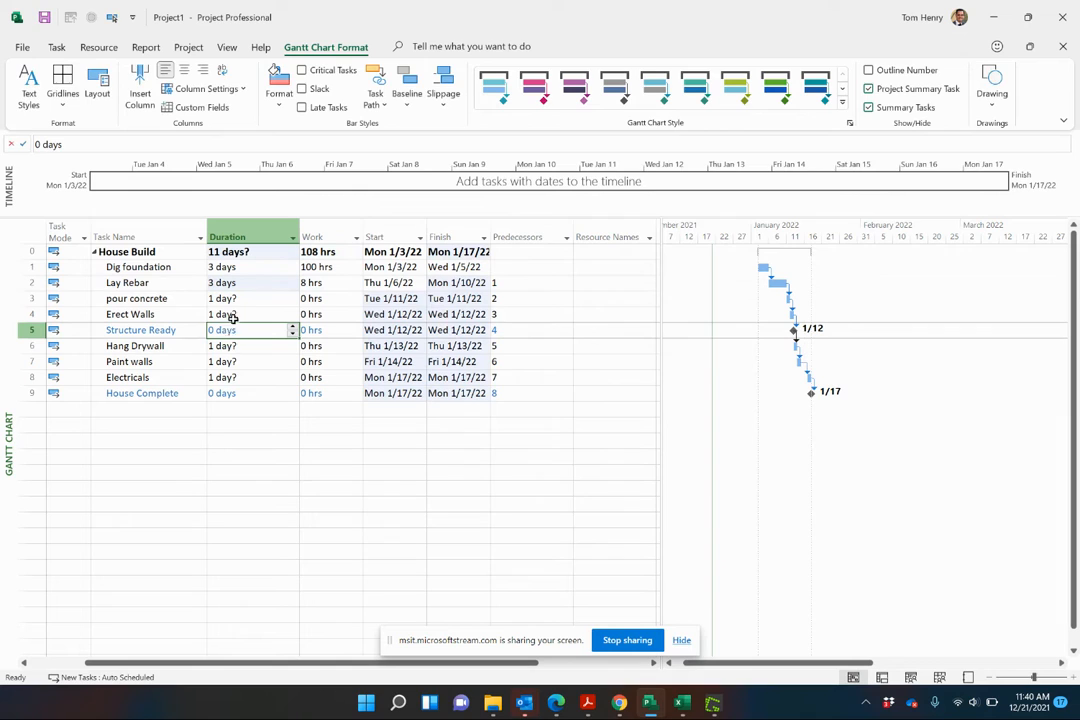
pyautogui.click(320, 282)
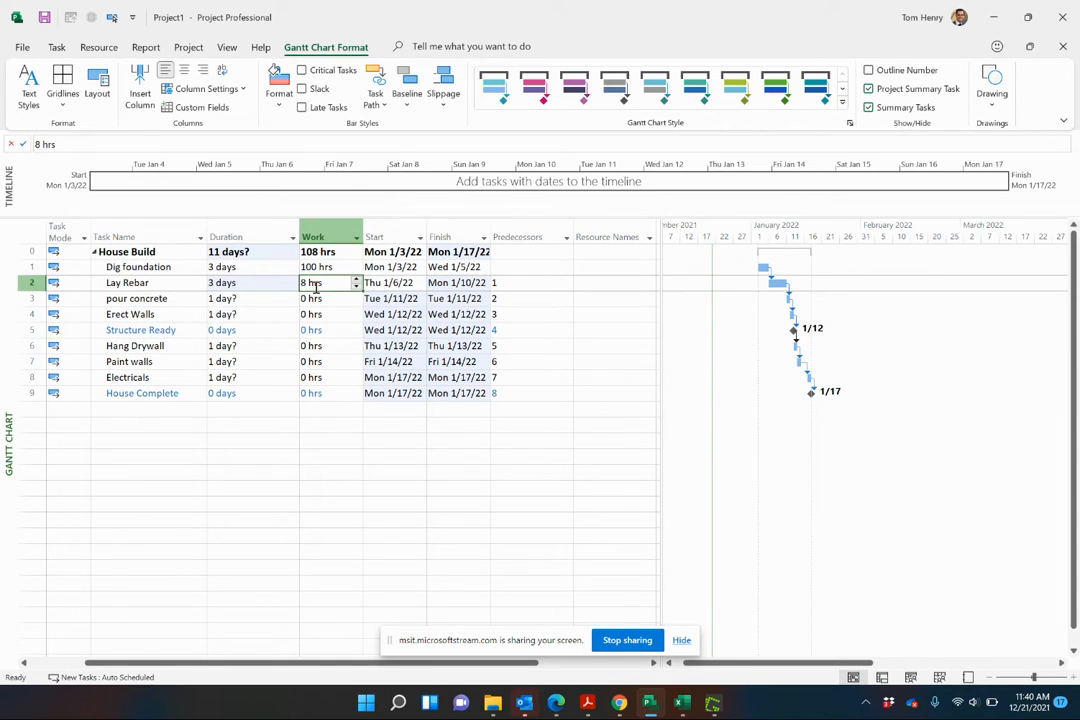
pyautogui.click(250, 282)
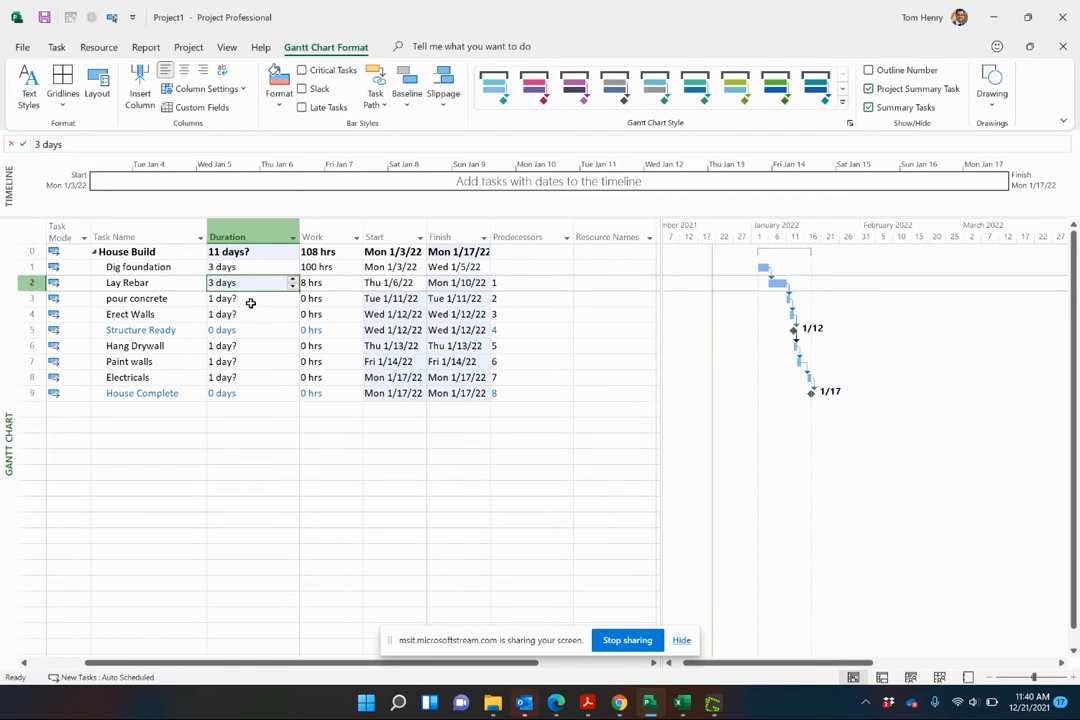
# - Enter 100 hrs work for pour concrete, bringing House Build to 208 hrs ending January 17
pyautogui.click(250, 298)
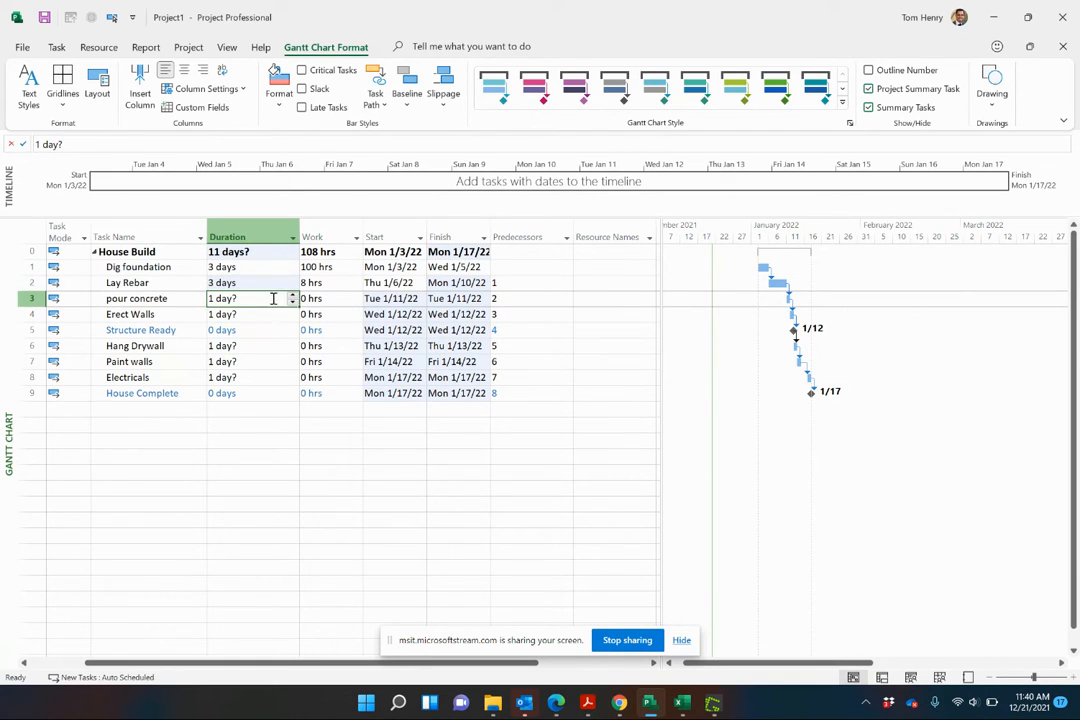
pyautogui.click(324, 298)
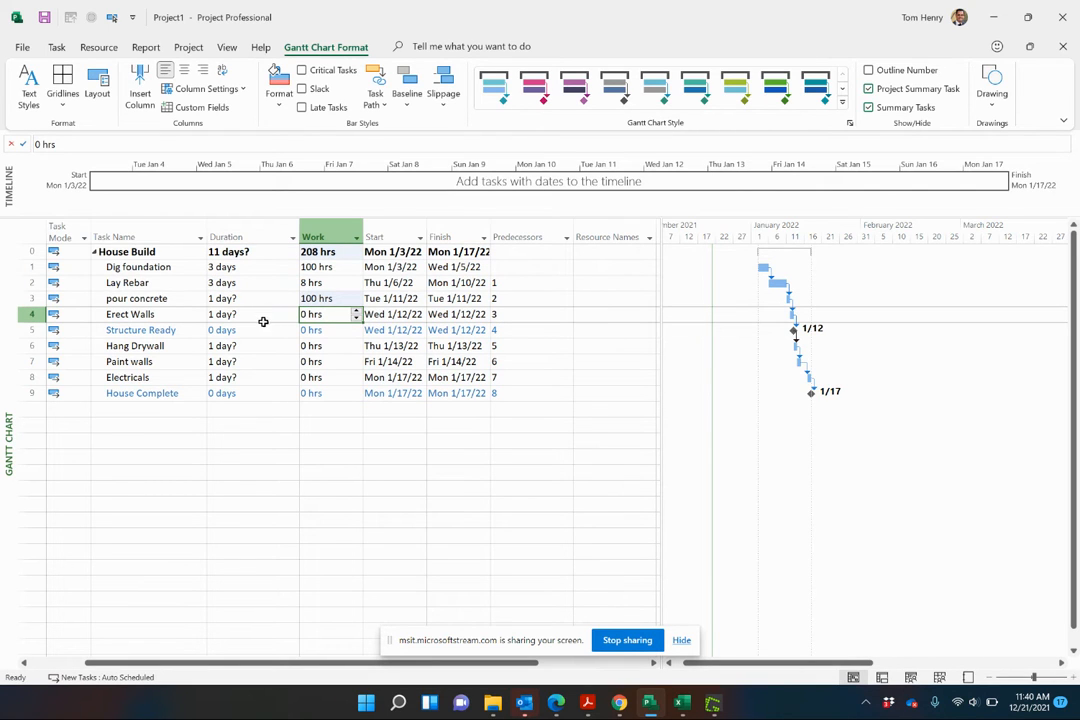
pyautogui.moveTo(576, 552)
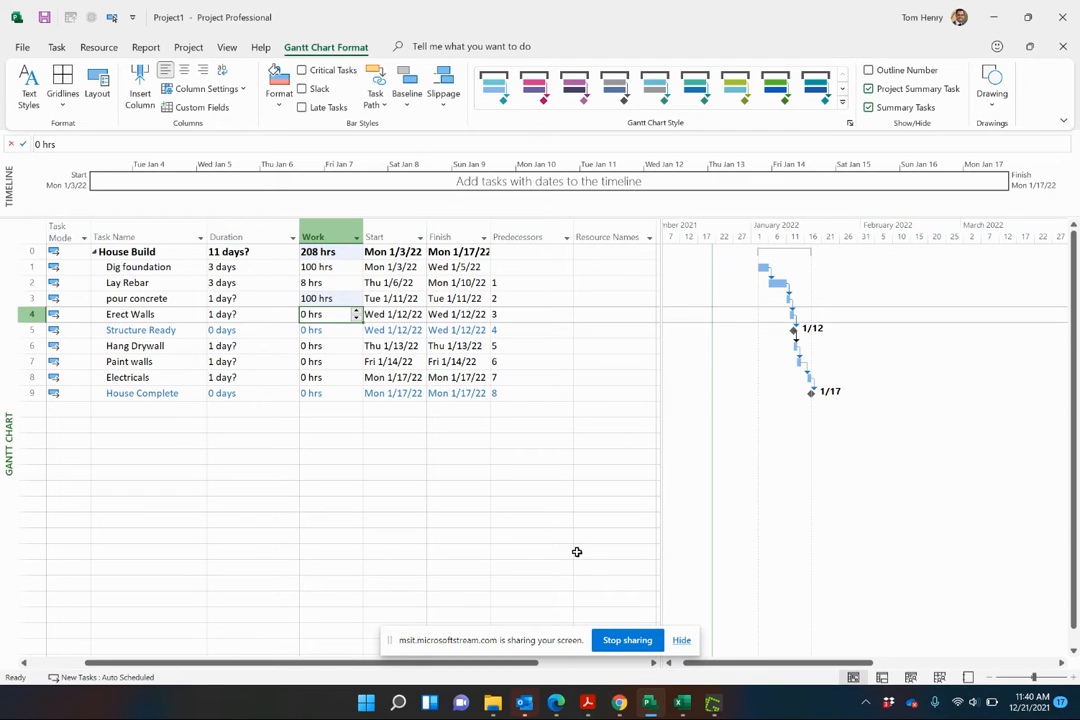
# - Give Erect Walls 20 hrs, Hang Drywall and Paint walls 10 days, Electricals 80 hrs
pyautogui.write('16')
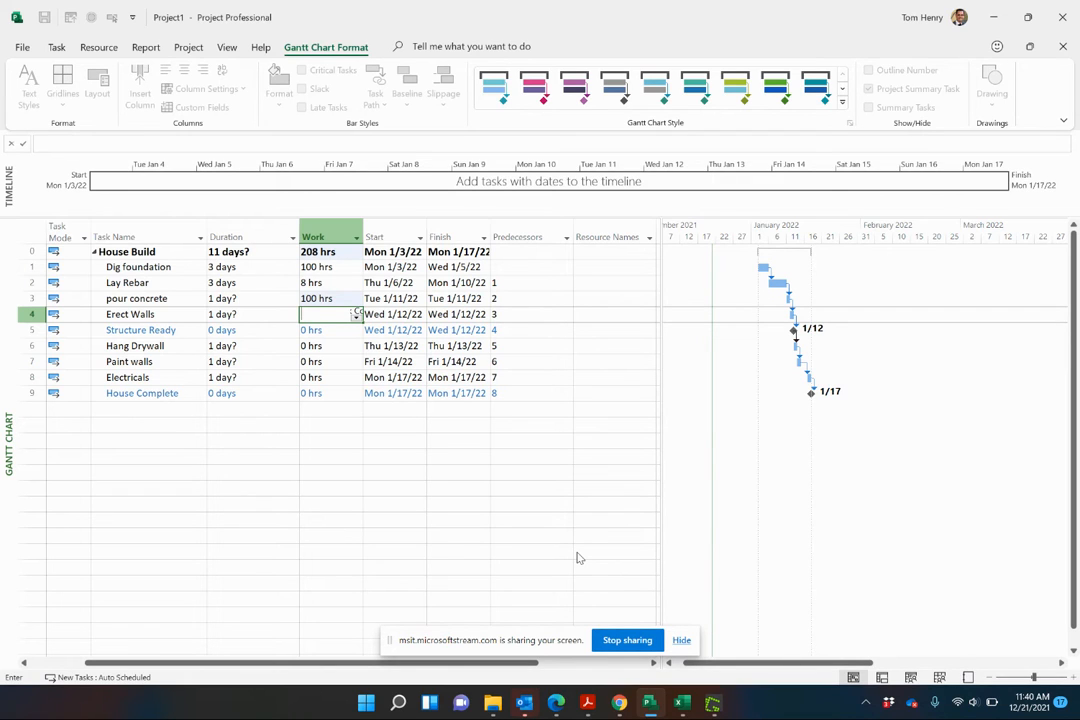
pyautogui.write('20 hrs')
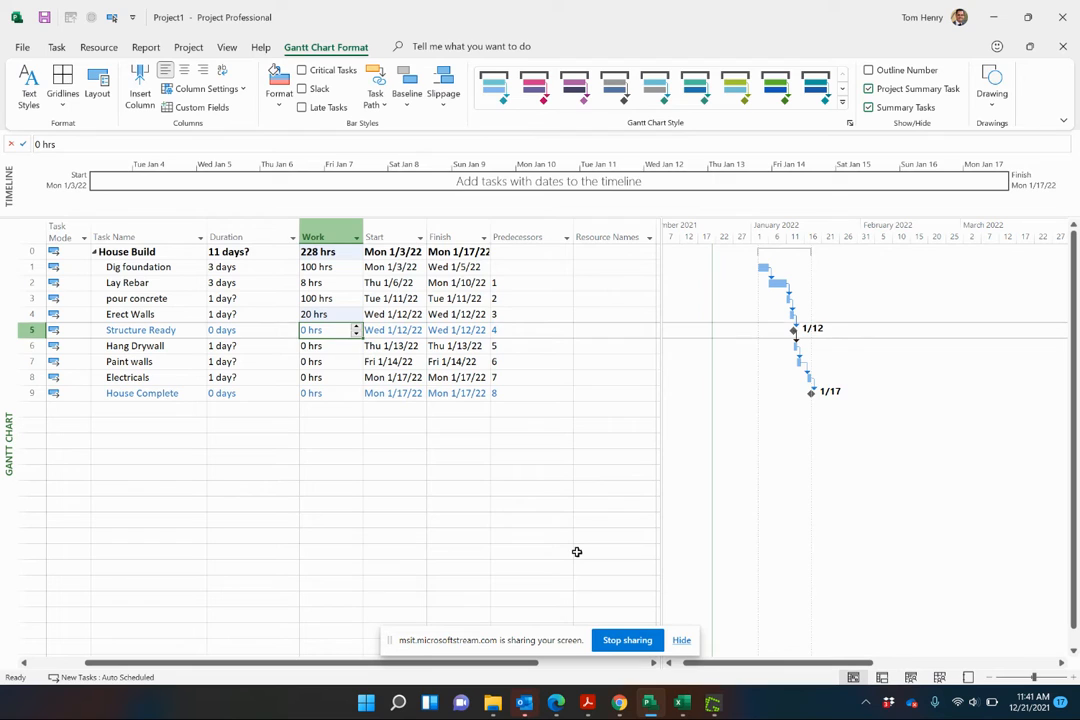
pyautogui.click(244, 344)
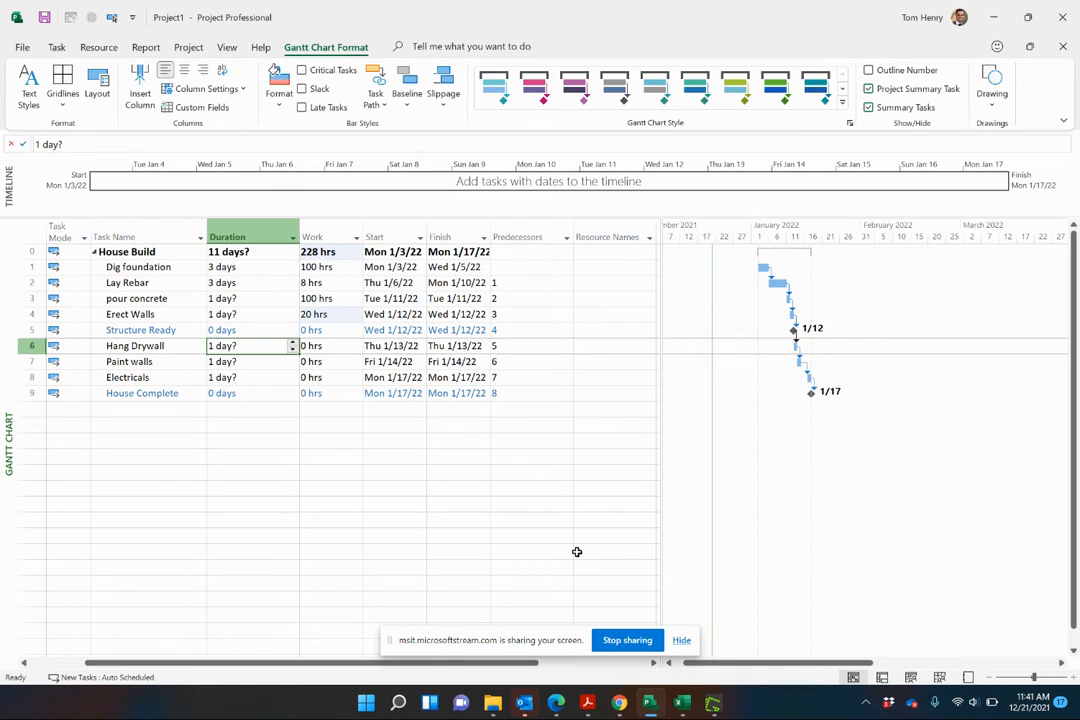
pyautogui.write('10 days')
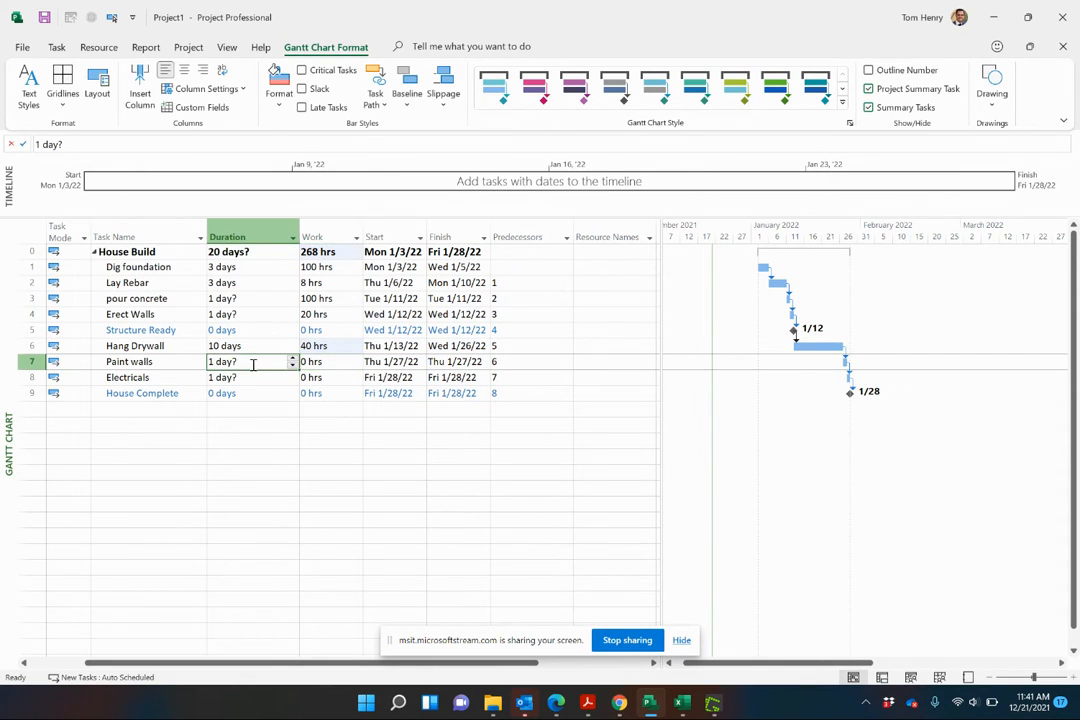
pyautogui.write('10 days')
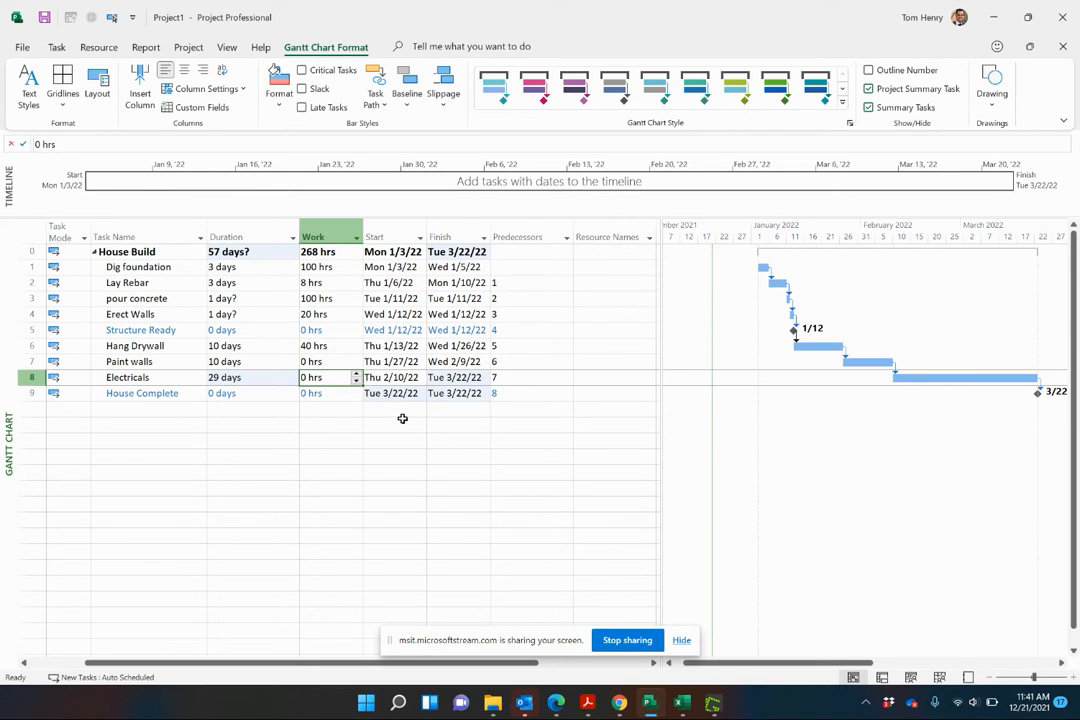
pyautogui.write('8')
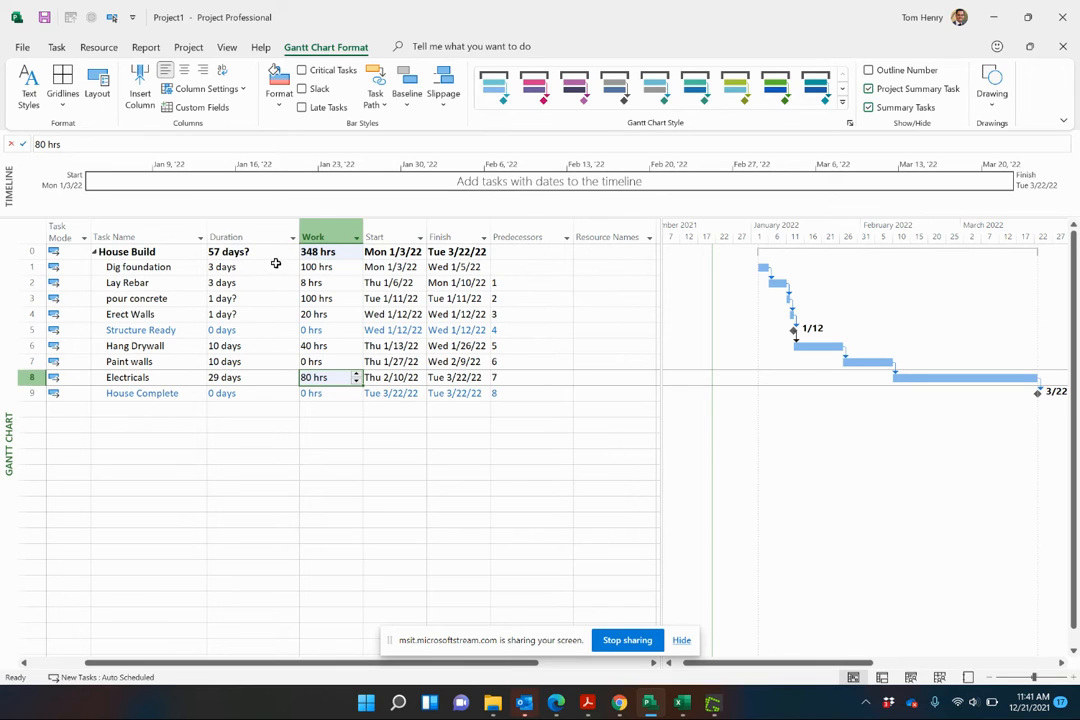
pyautogui.moveTo(542, 308)
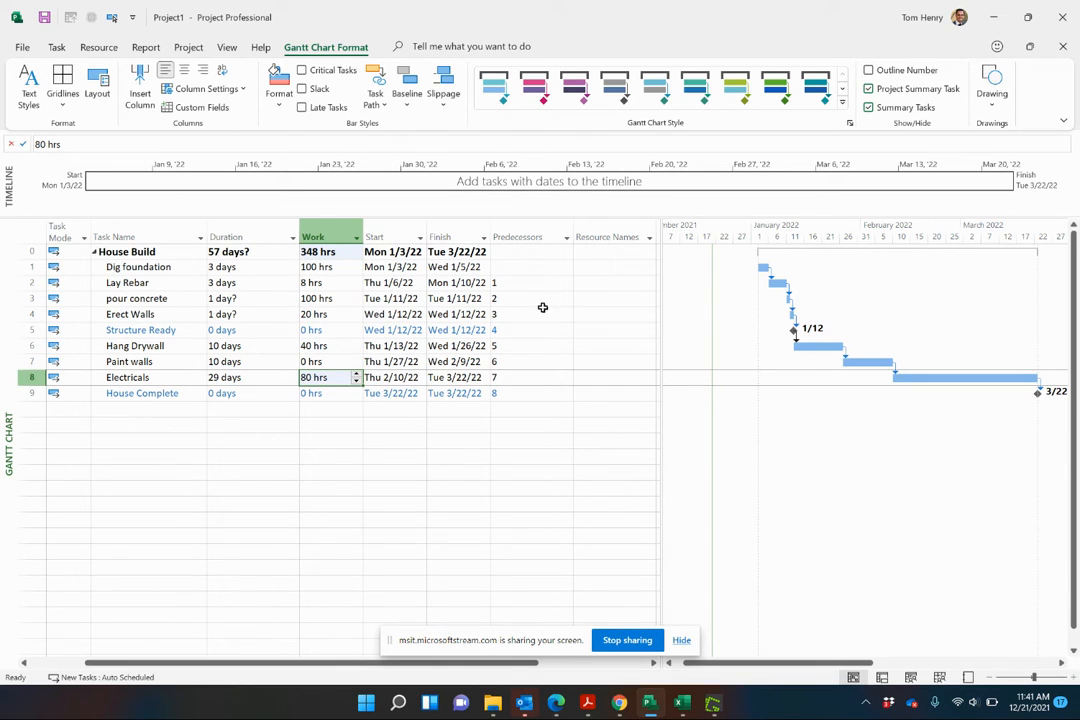
# - Assign Tom to Dig foundation, stretching it to 12.5 days and House Build to April 5
pyautogui.click(610, 268)
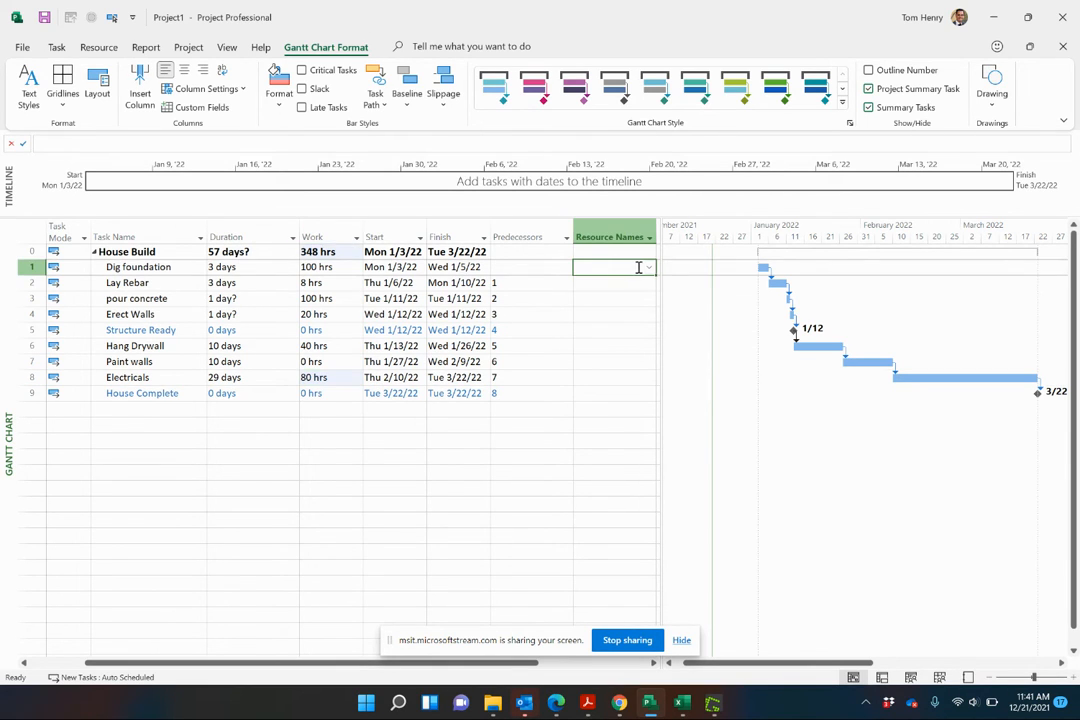
pyautogui.click(646, 268)
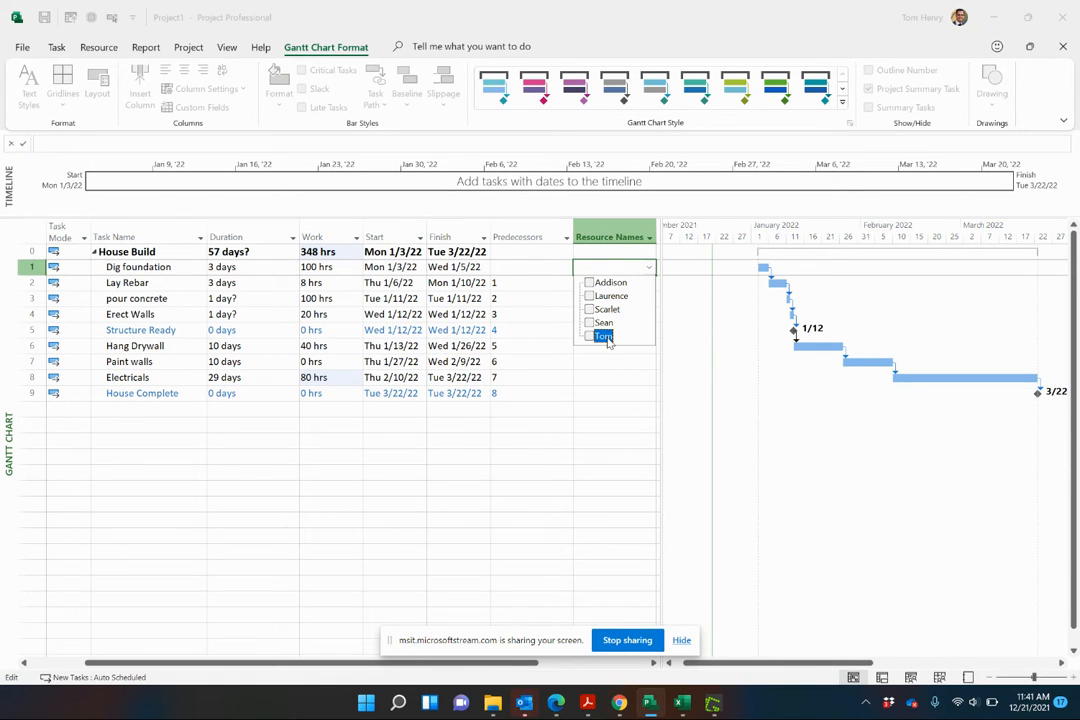
pyautogui.click(588, 336)
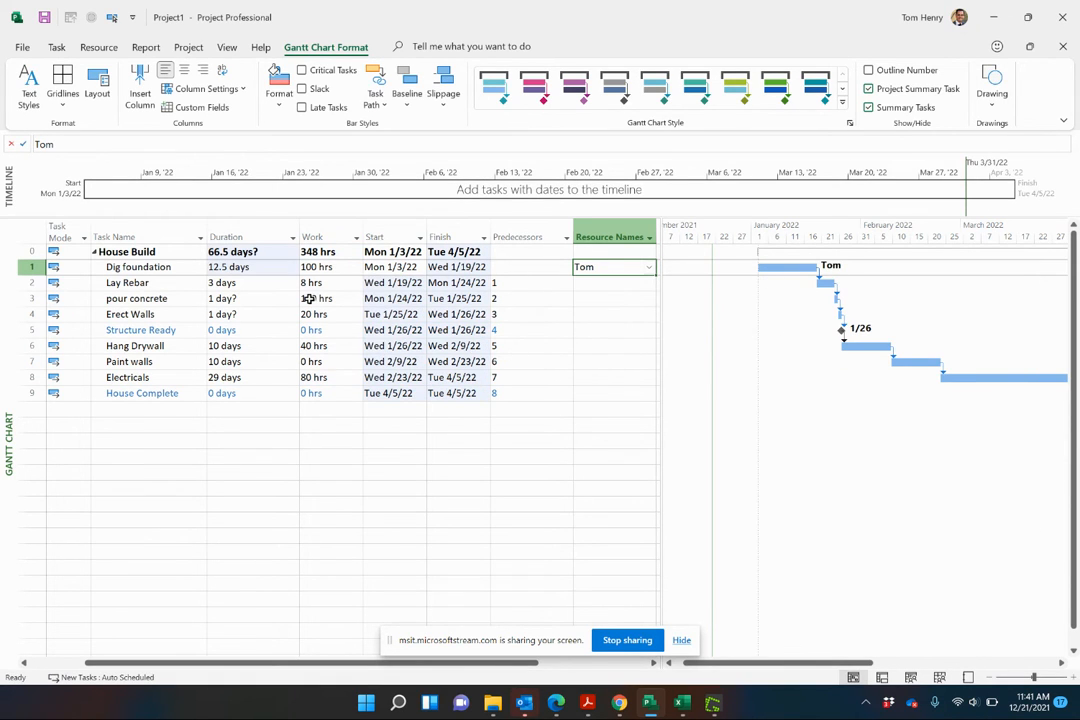
pyautogui.click(244, 268)
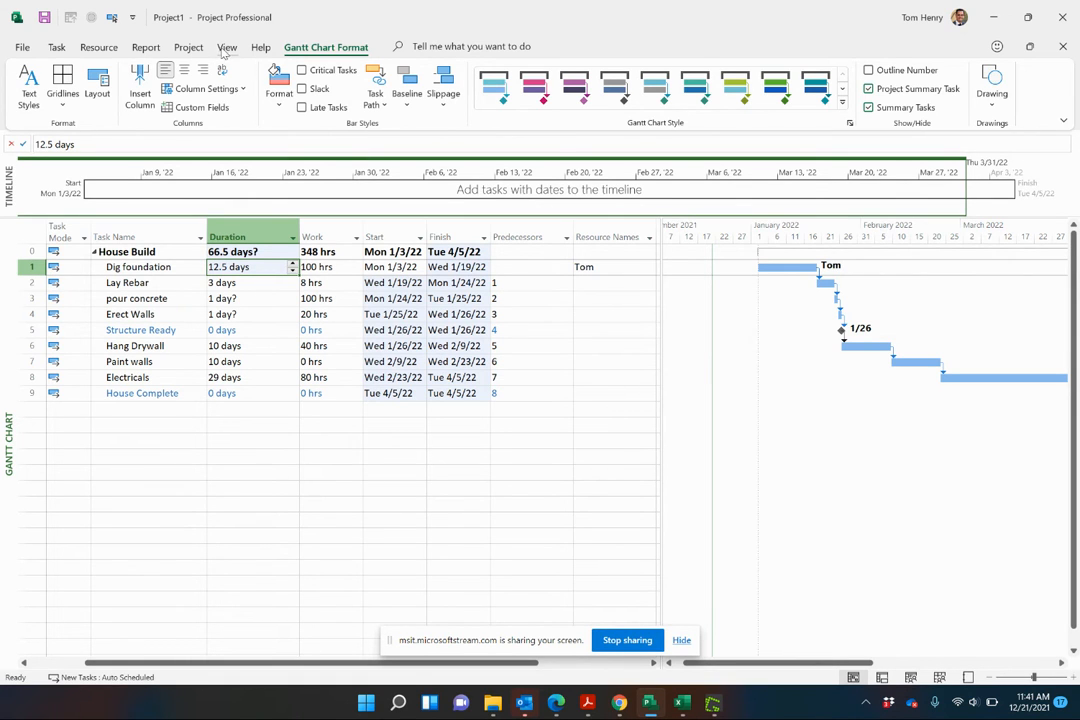
pyautogui.click(228, 48)
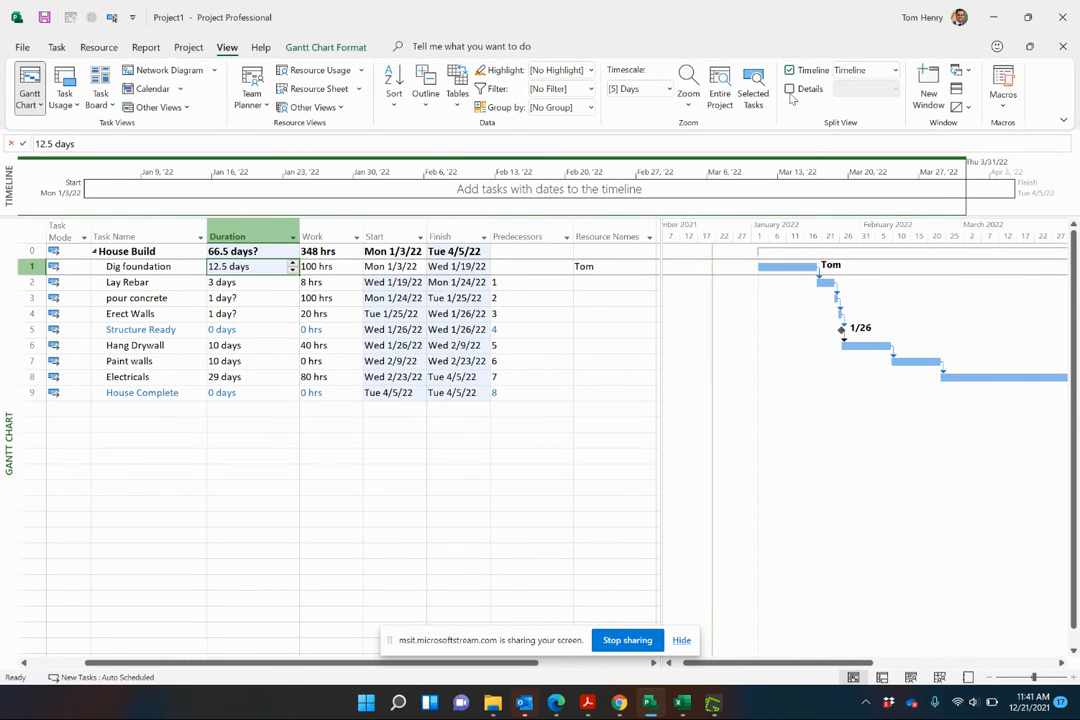
# - Show the Task Form below the schedule and add Scarlet as Lay Rebar's resource
pyautogui.click(792, 88)
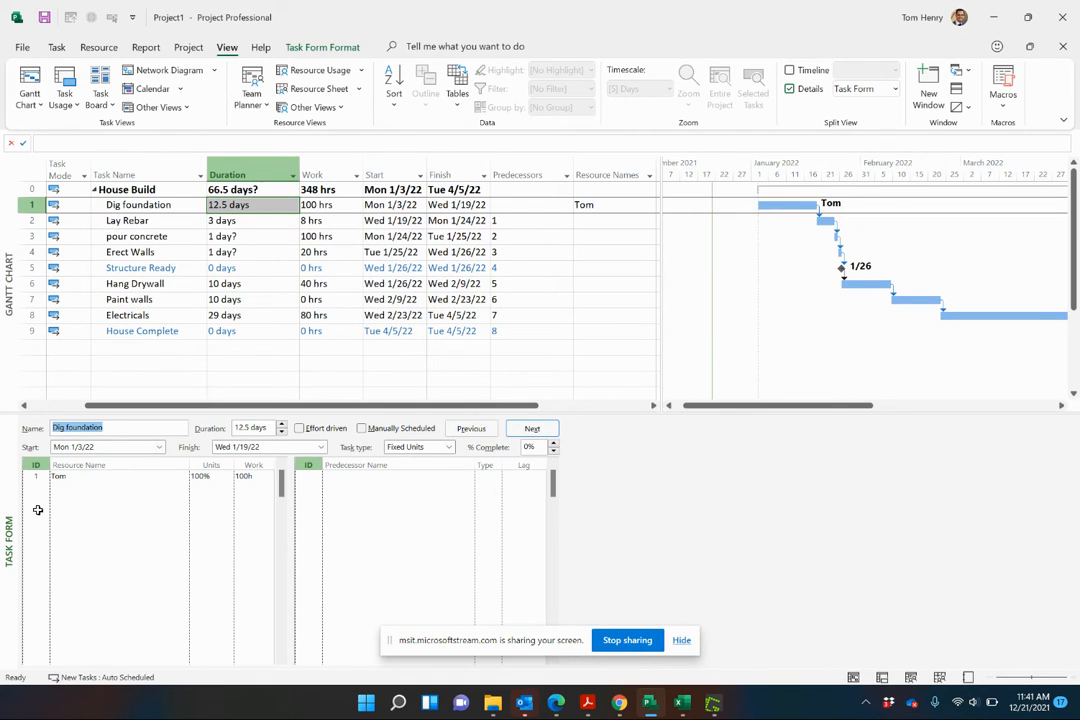
pyautogui.moveTo(172, 230)
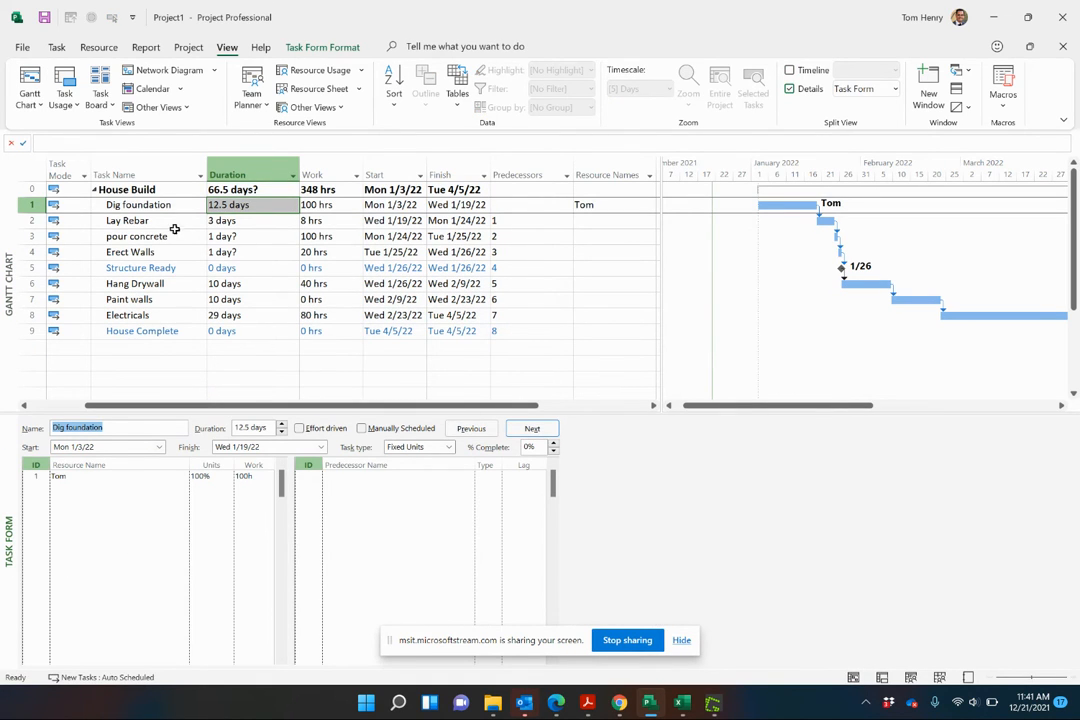
pyautogui.click(126, 220)
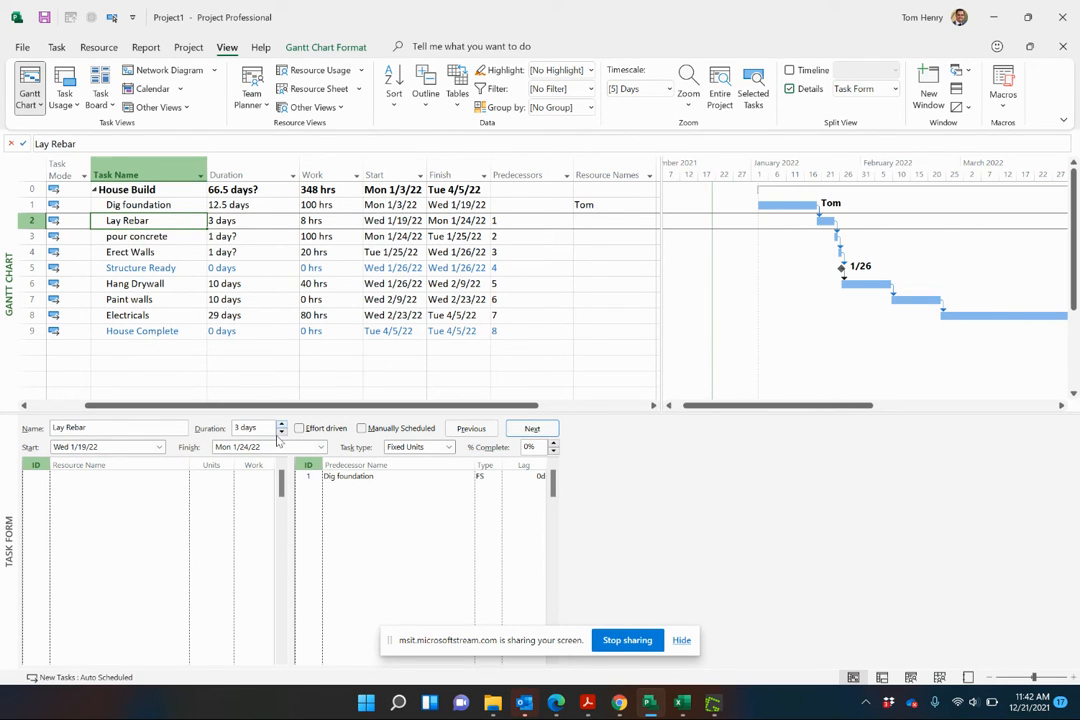
pyautogui.click(244, 478)
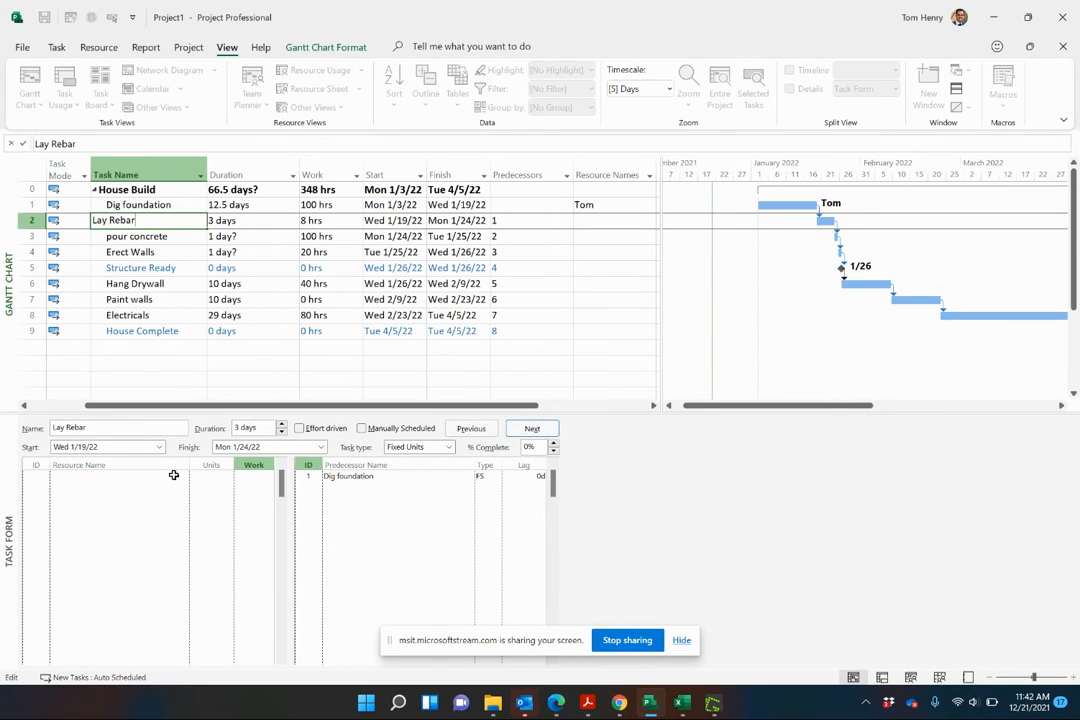
pyautogui.click(184, 464)
pyautogui.write('Scarlet')
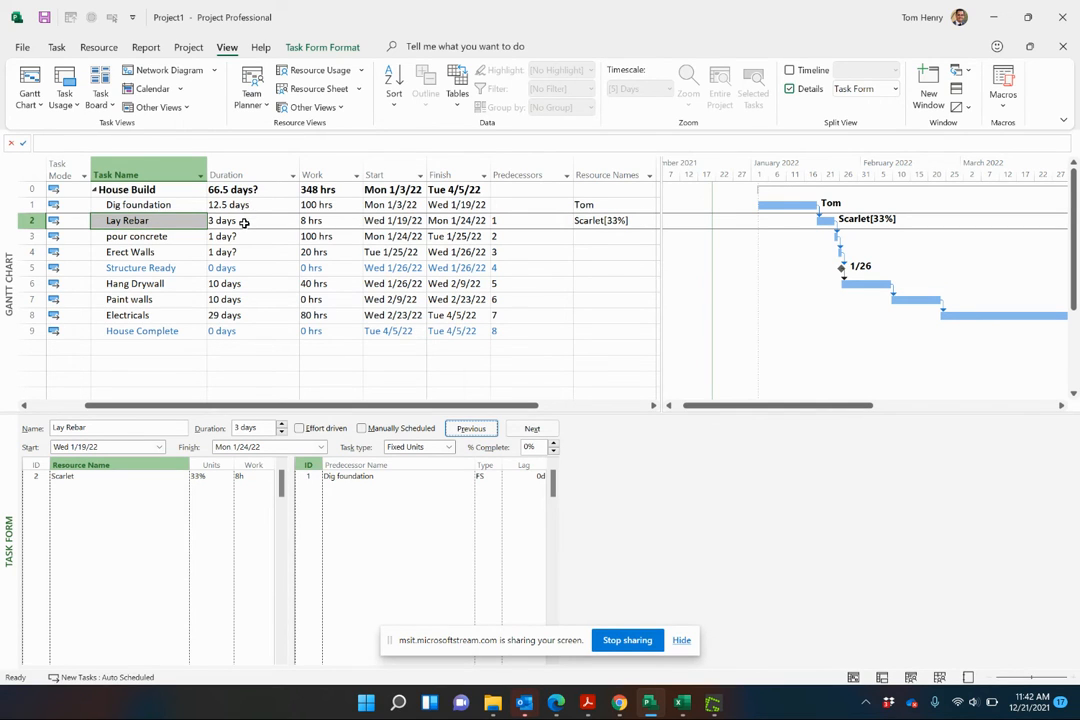
pyautogui.moveTo(336, 222)
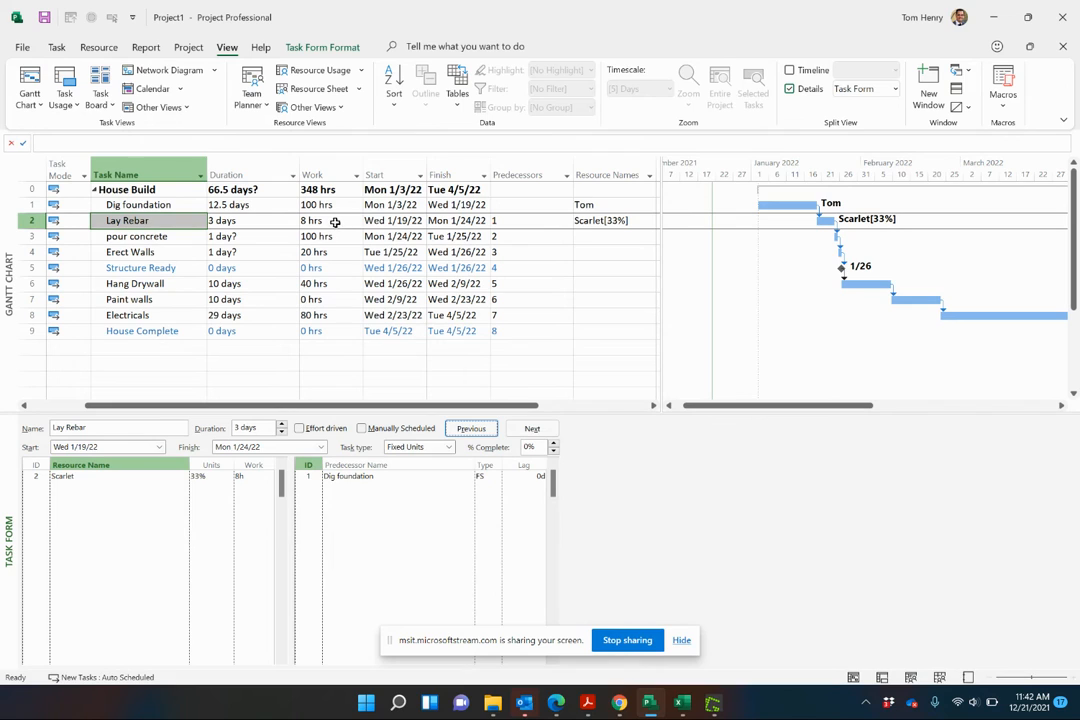
# - Confirm Scarlet works Lay Rebar at 33%, spreading 8 hrs over 3 days
pyautogui.click(604, 220)
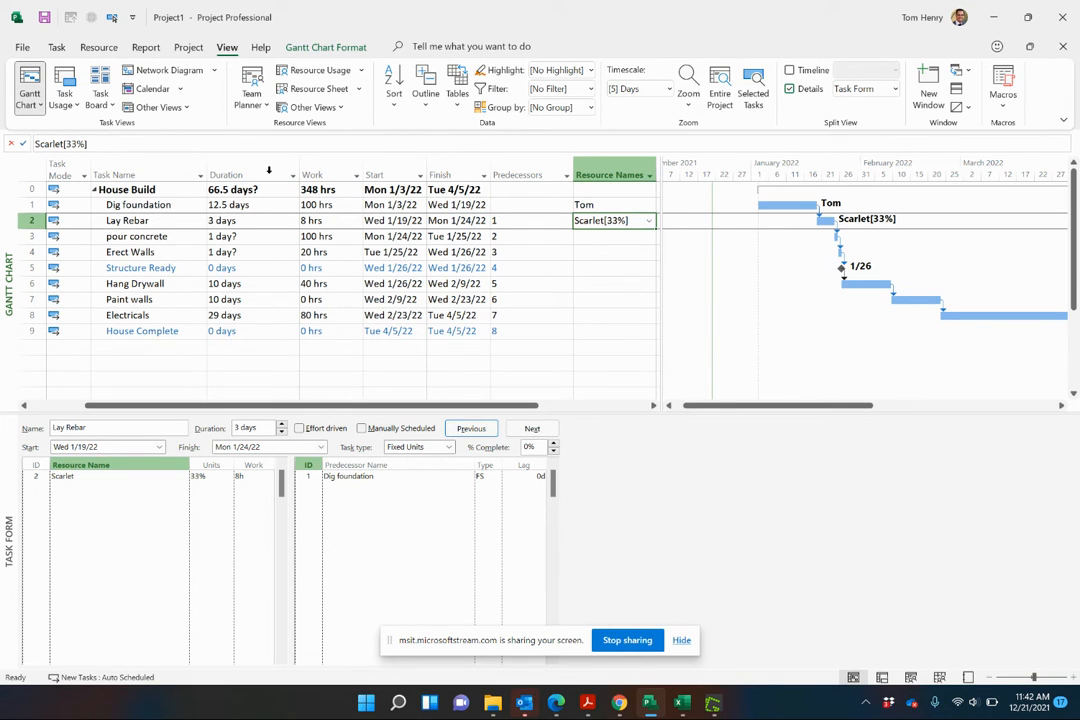
pyautogui.moveTo(620, 248)
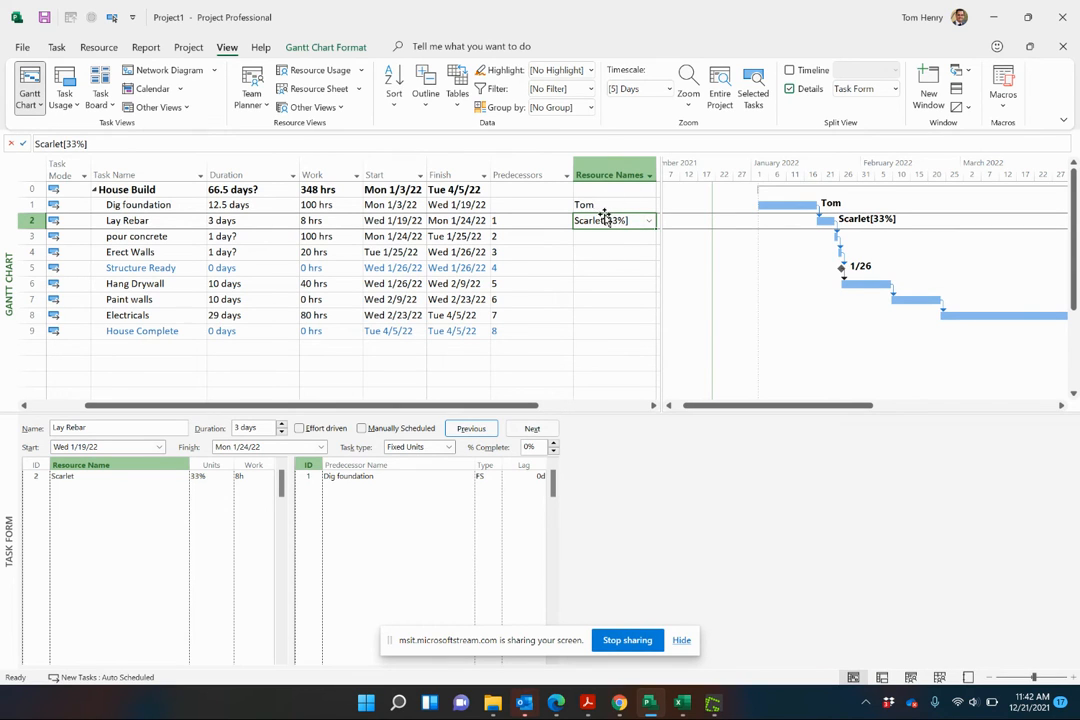
pyautogui.doubleClick(600, 220)
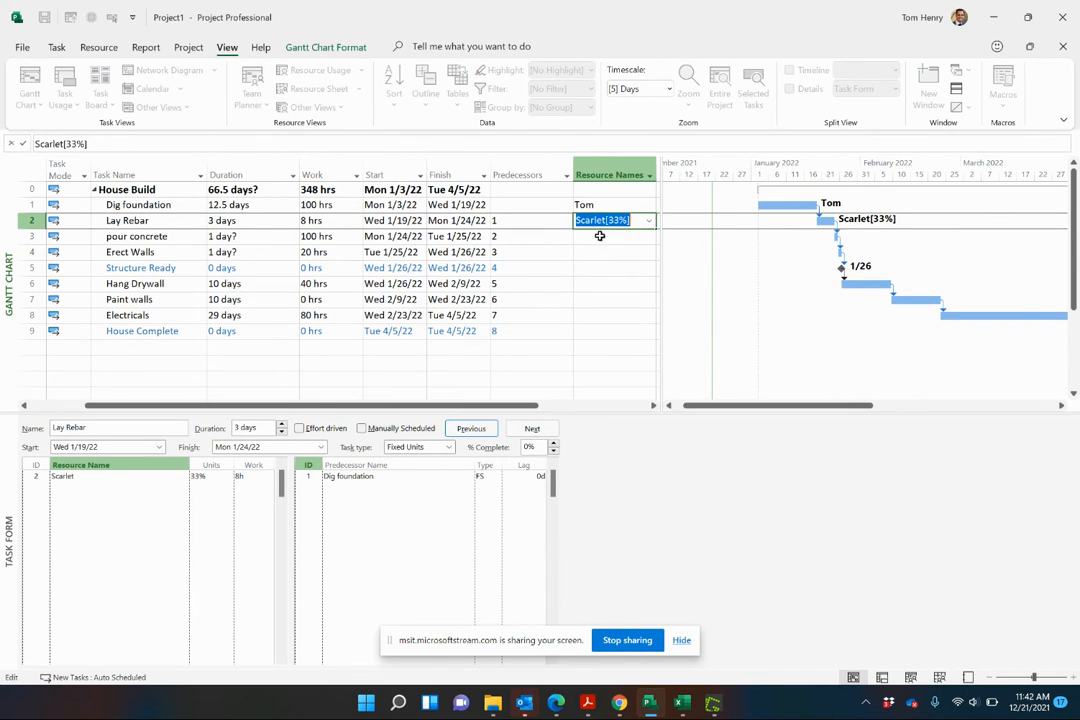
pyautogui.click(136, 236)
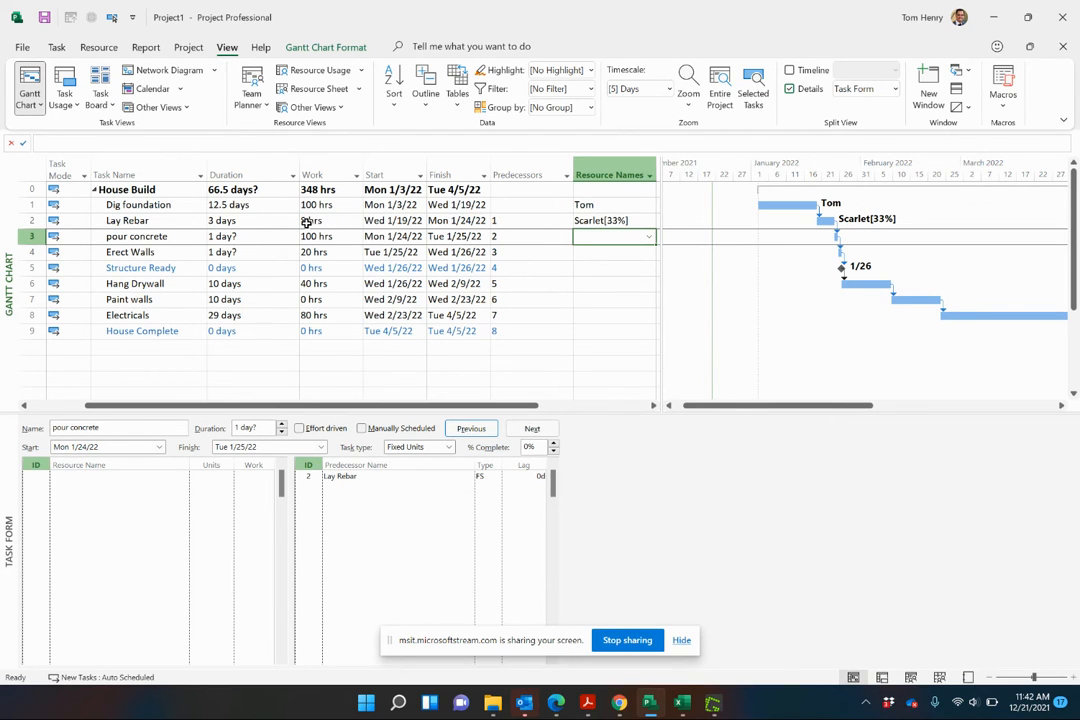
pyautogui.click(320, 220)
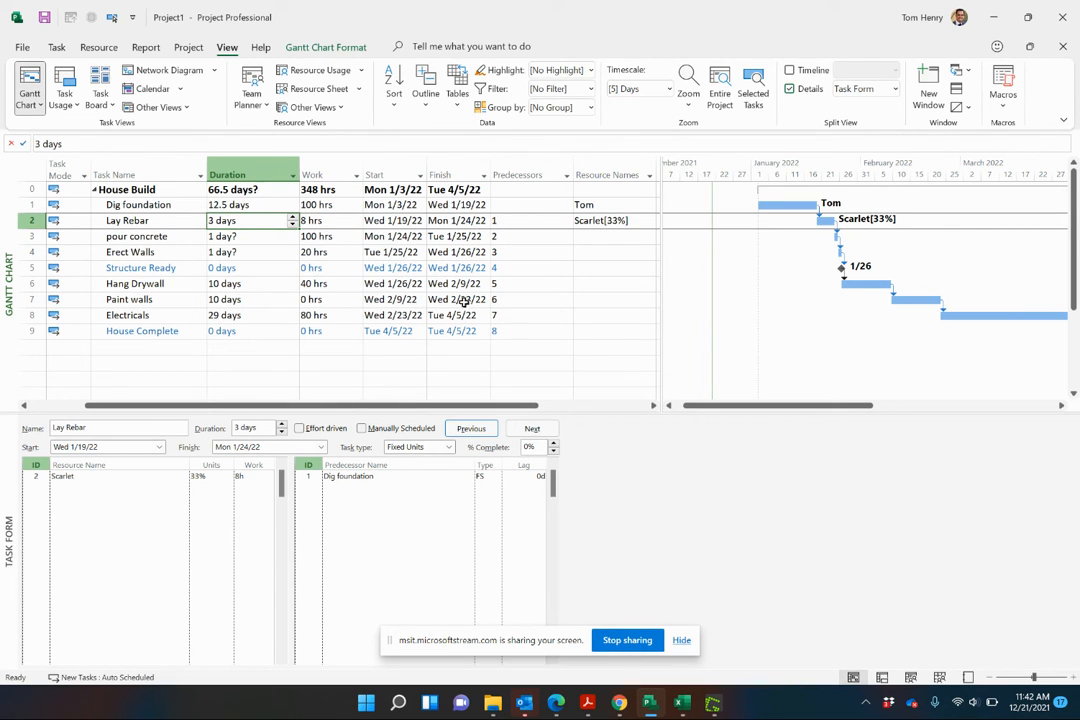
pyautogui.click(608, 220)
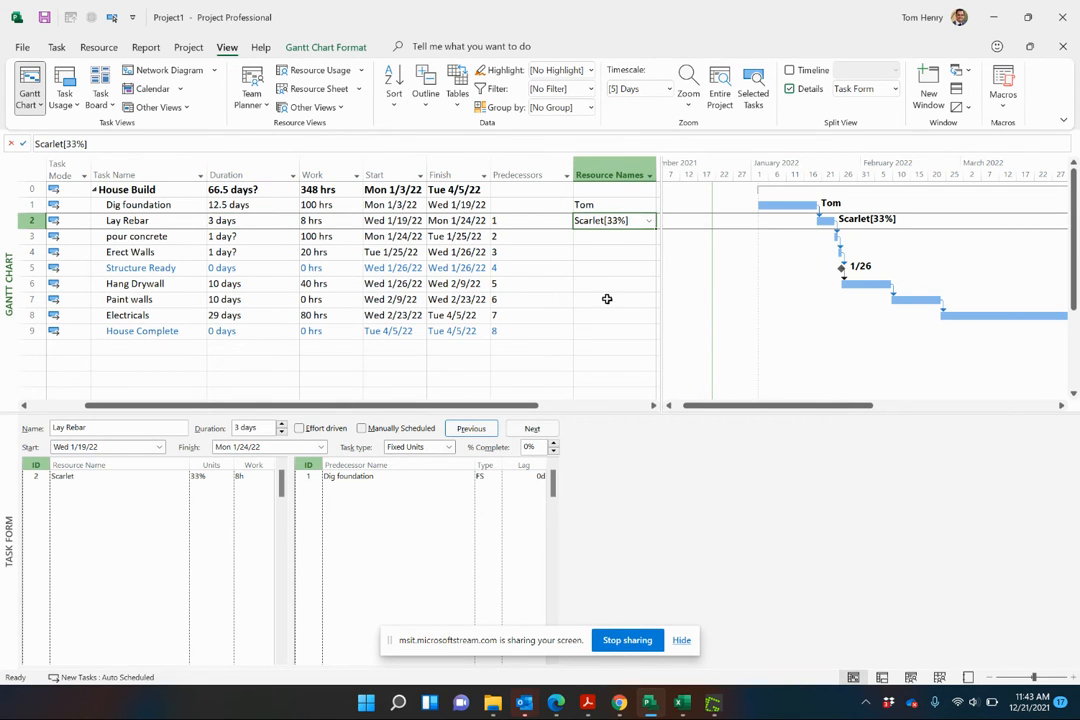
pyautogui.moveTo(592, 232)
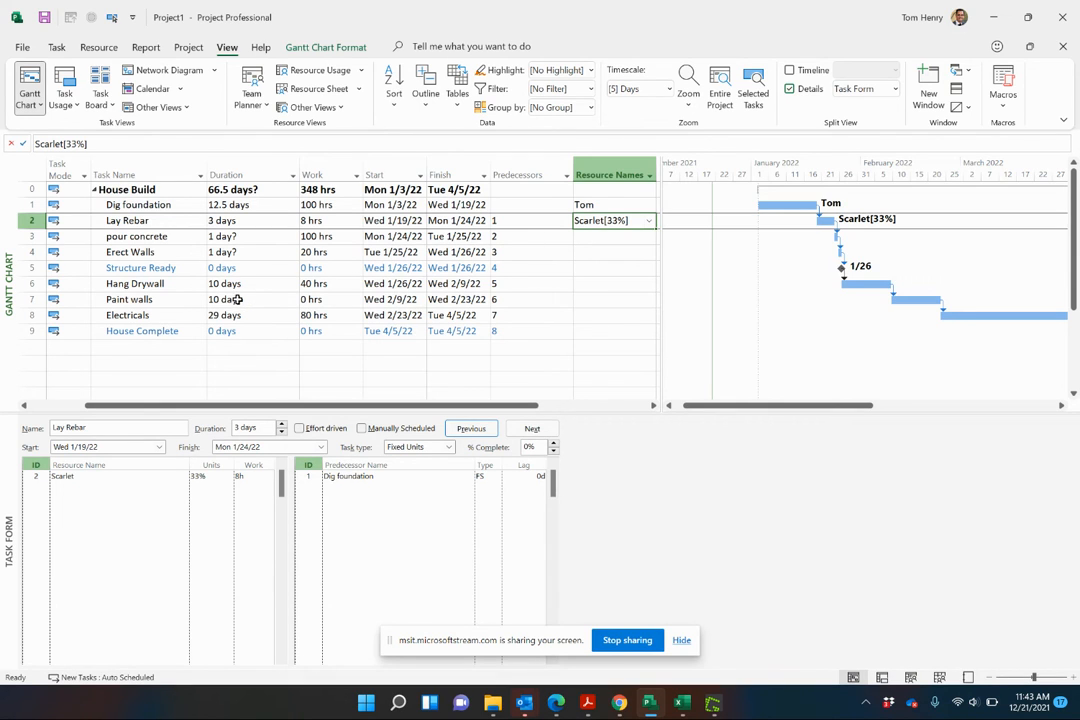
# - Assign Tom to Paint walls and to Hang Drywall through the Task Form
pyautogui.click(240, 300)
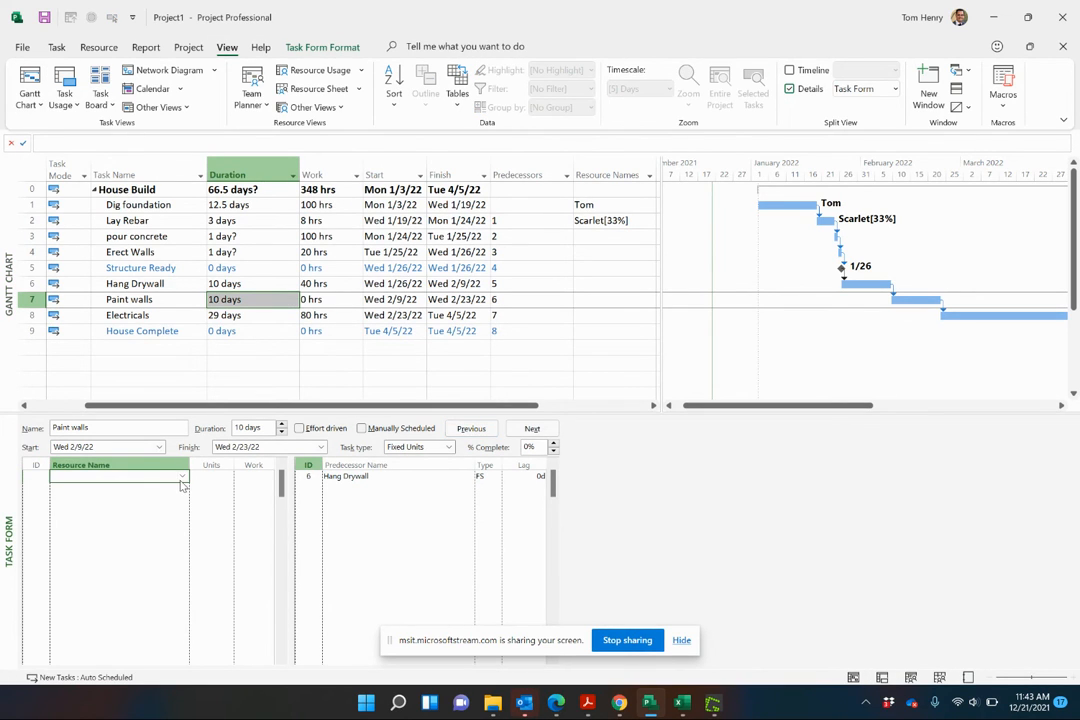
pyautogui.write('Tom')
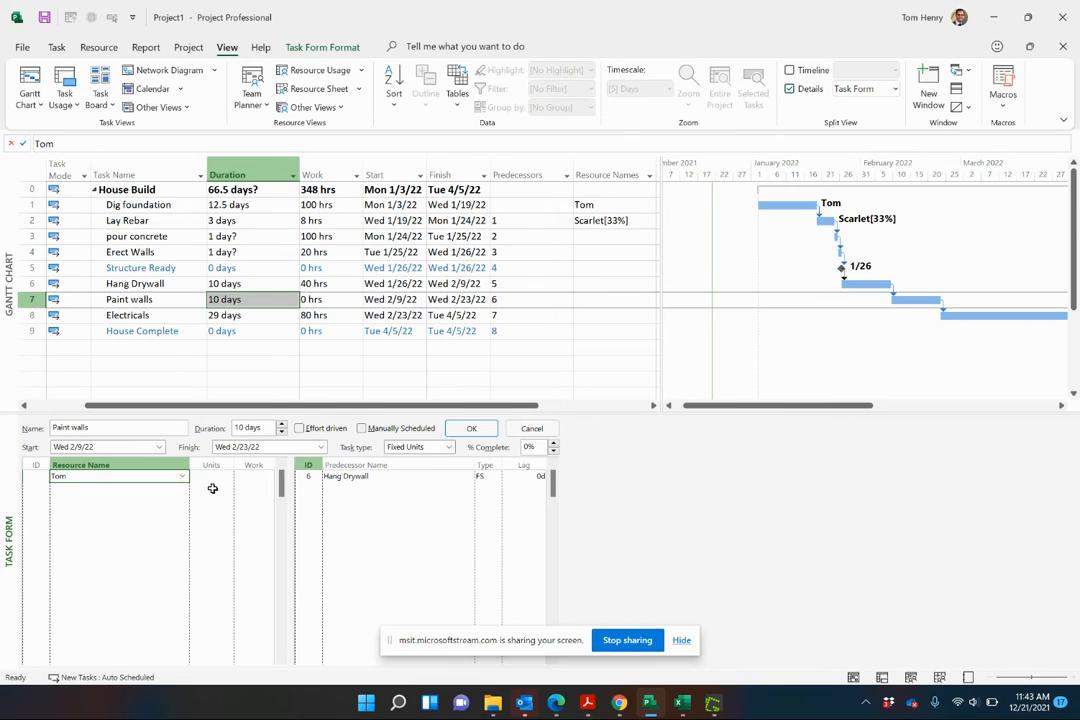
pyautogui.click(472, 428)
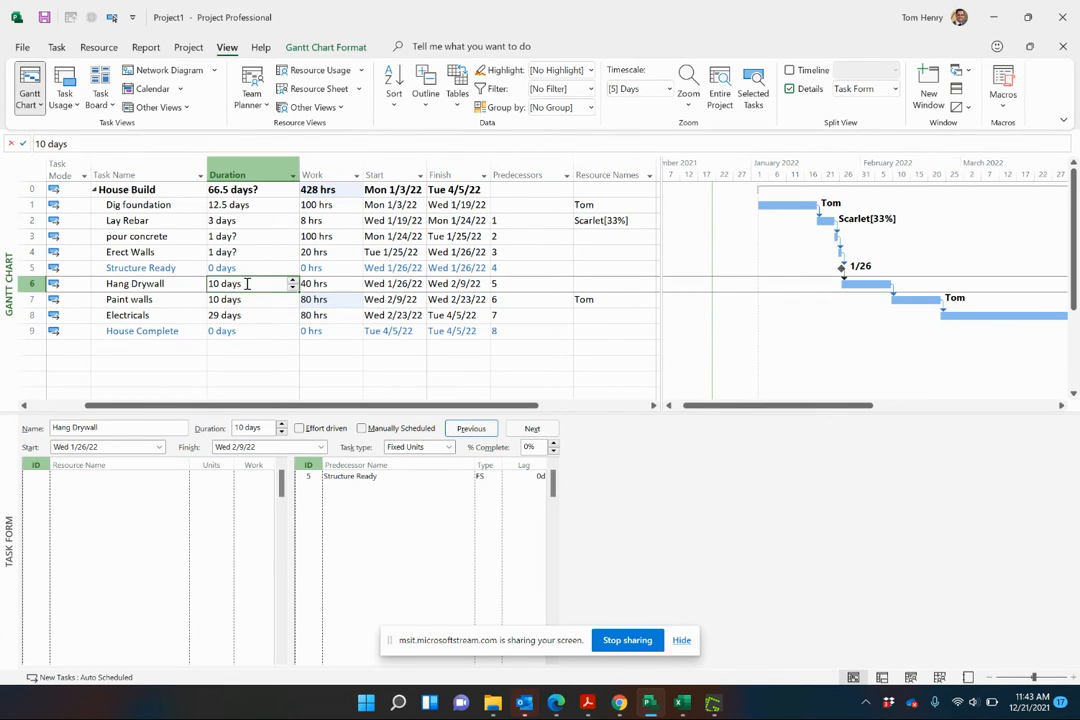
pyautogui.click(110, 480)
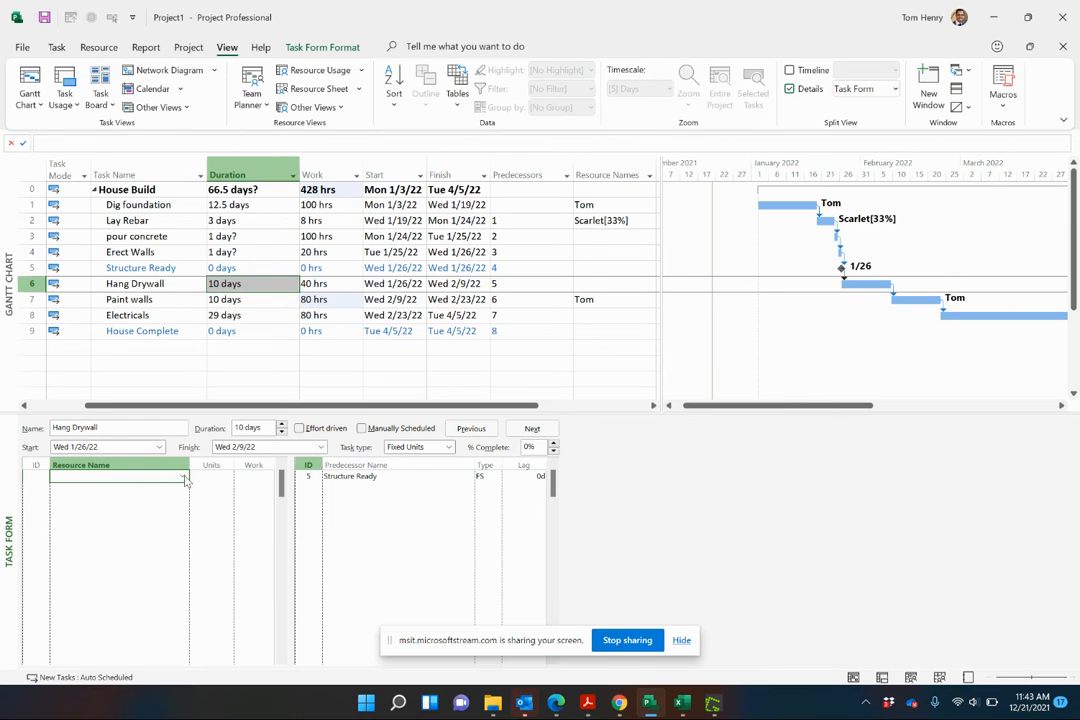
pyautogui.write('Tom')
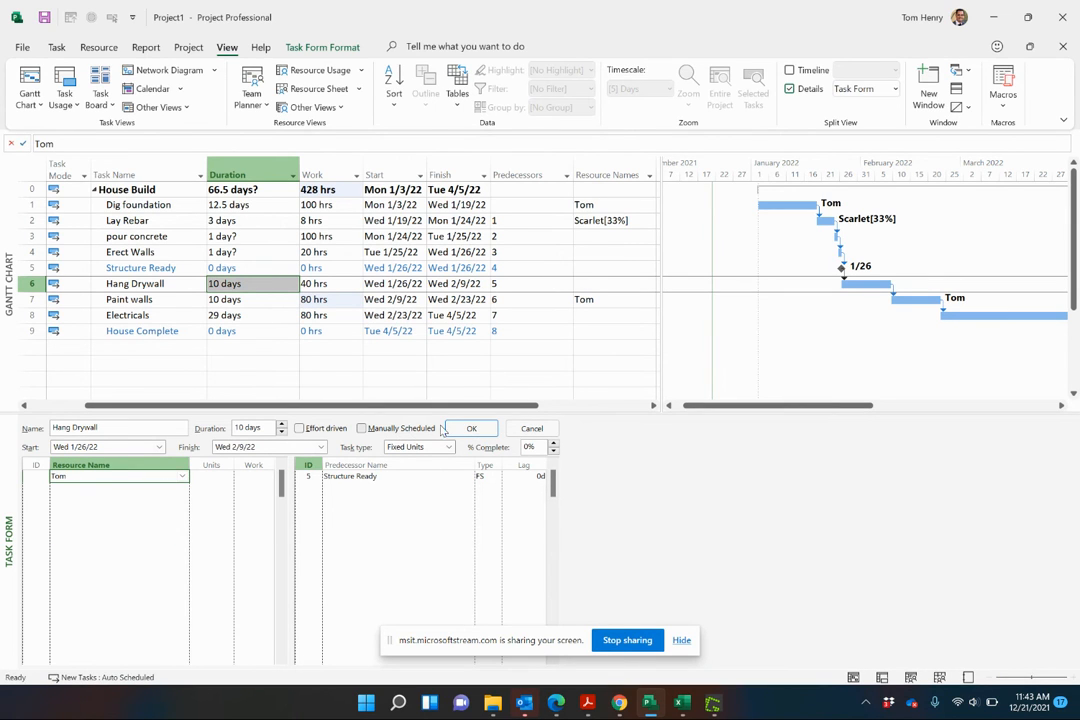
pyautogui.click(472, 428)
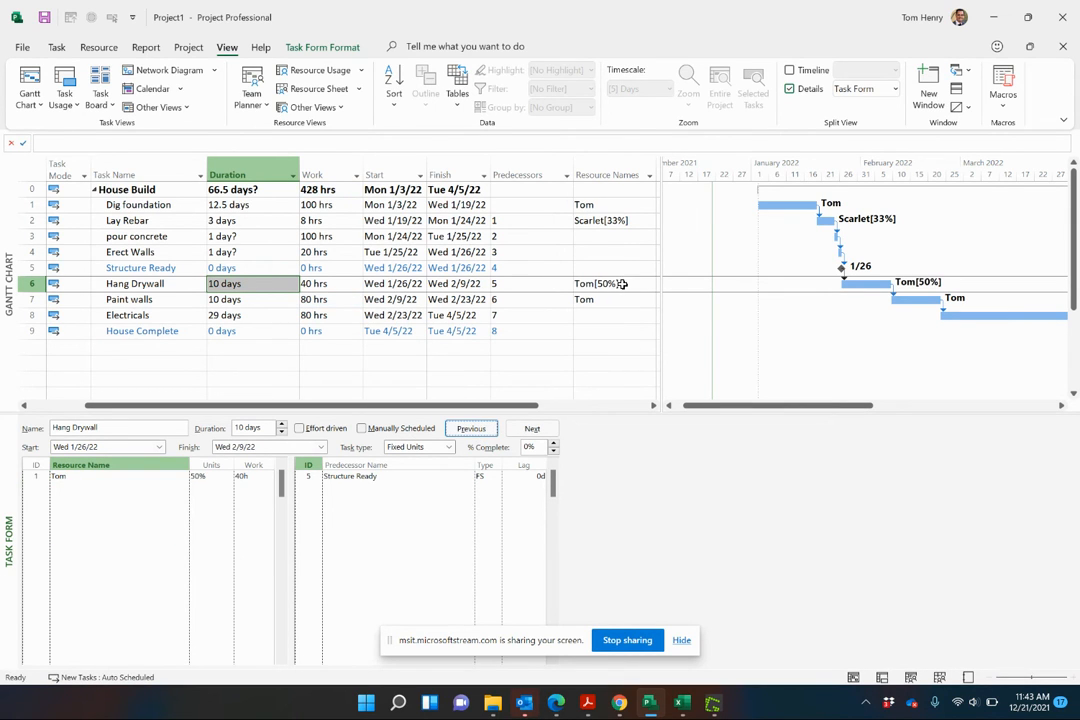
# - Lengthen Hang Drywall to 12 days so Tom works it at 50% for 48 hrs
pyautogui.click(600, 284)
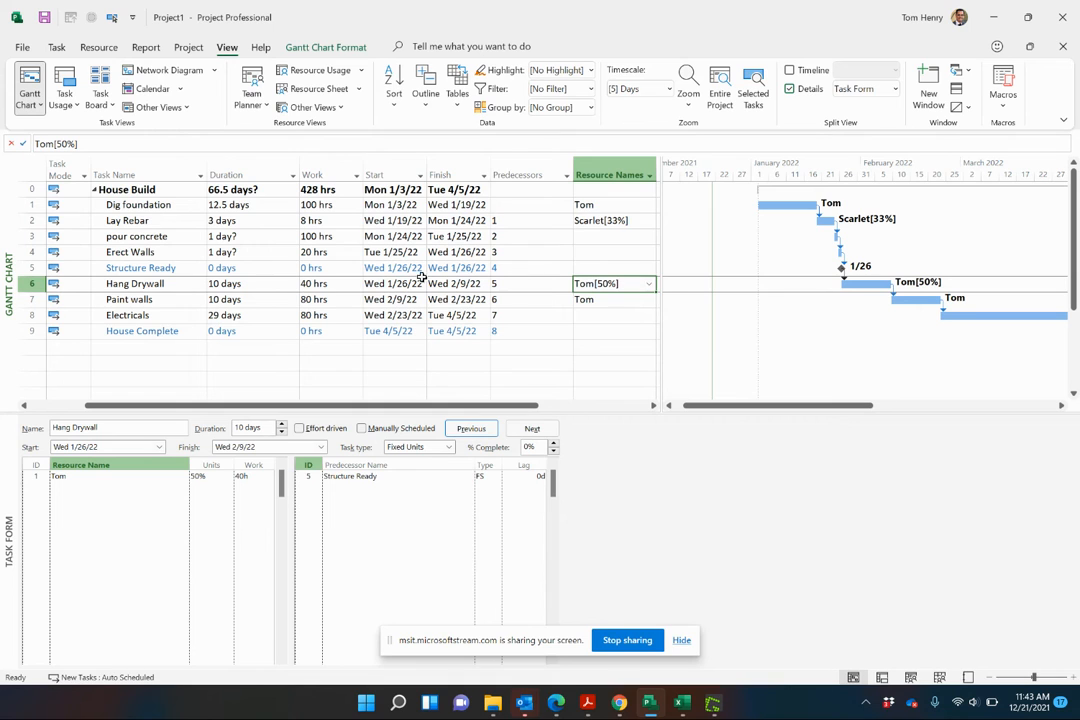
pyautogui.click(244, 284)
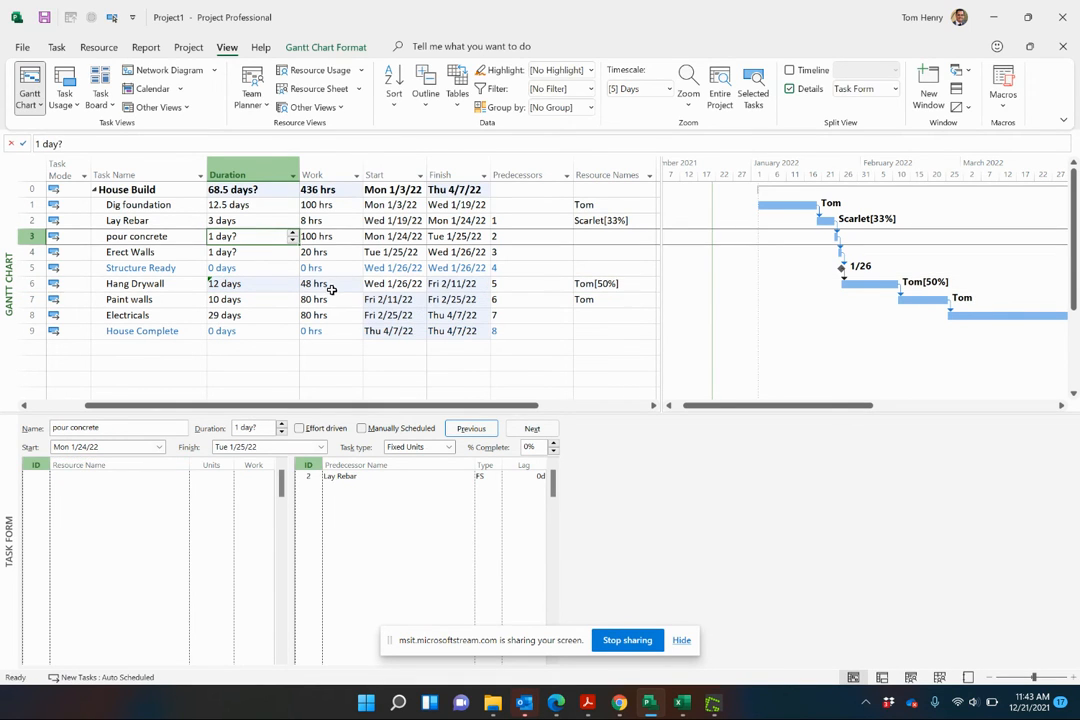
pyautogui.click(316, 284)
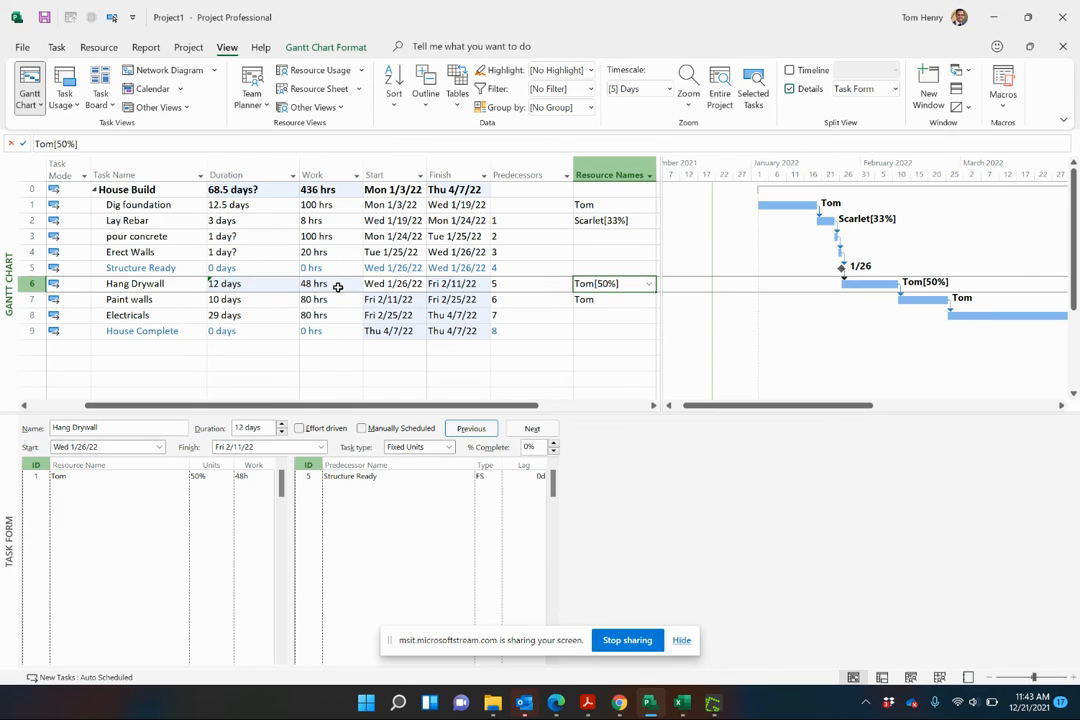
pyautogui.moveTo(356, 284)
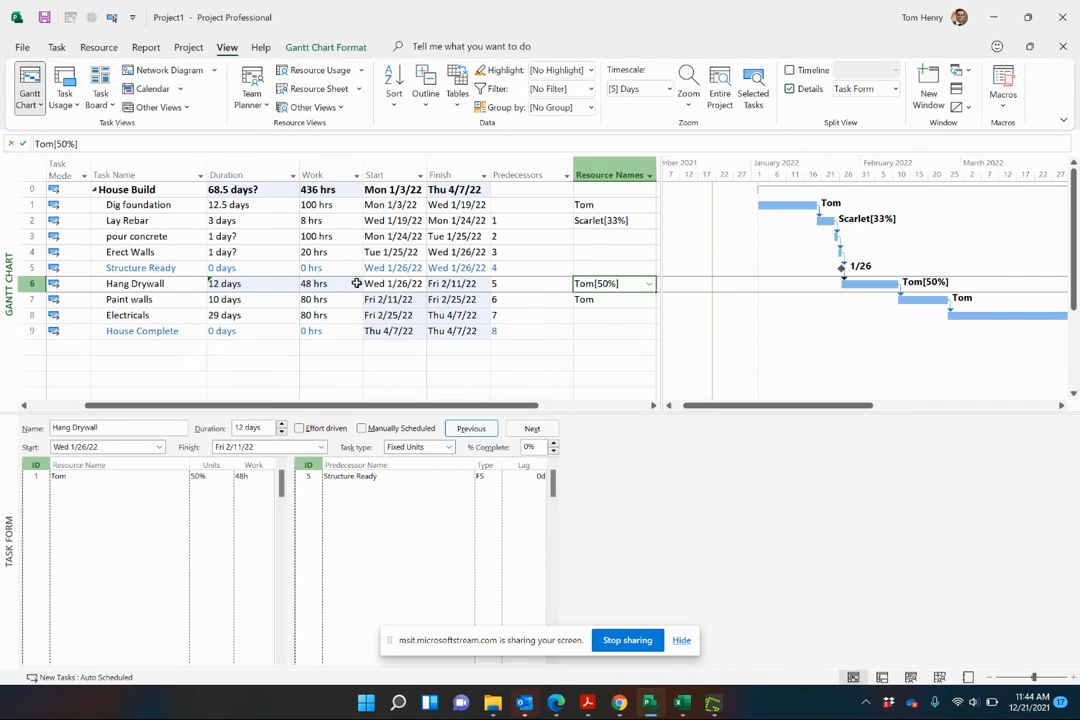
pyautogui.moveTo(604, 298)
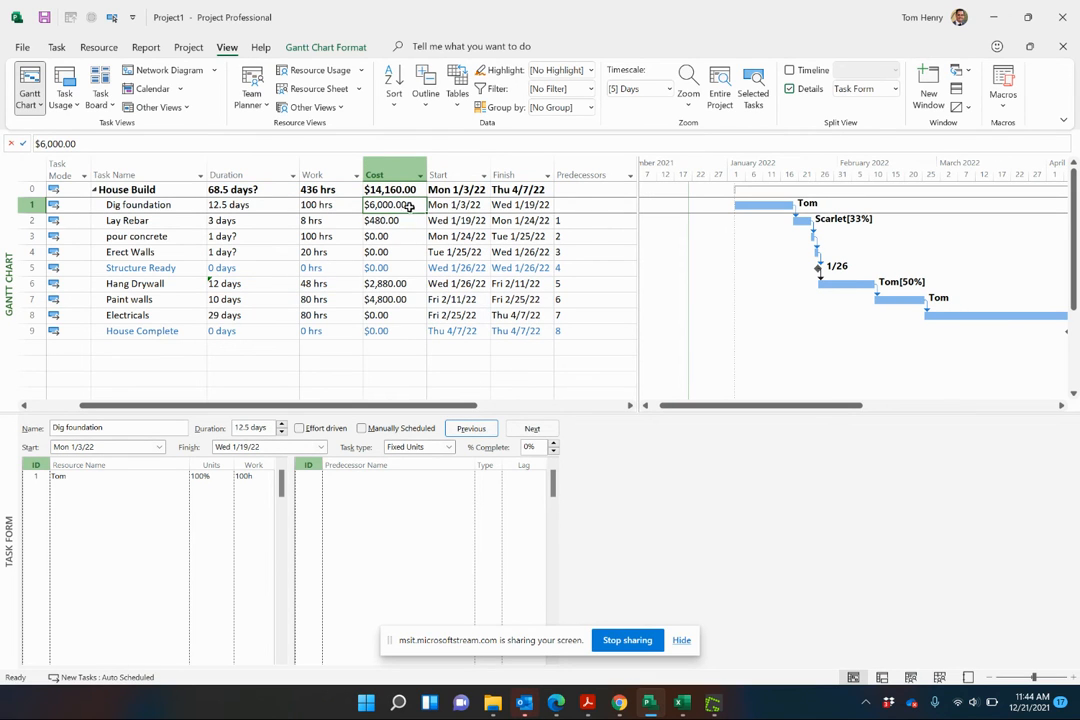
# - Inspect task costs, confirm every resource's Std. Rate is $60.00/hr, and return to the Gantt Chart
pyautogui.click(390, 316)
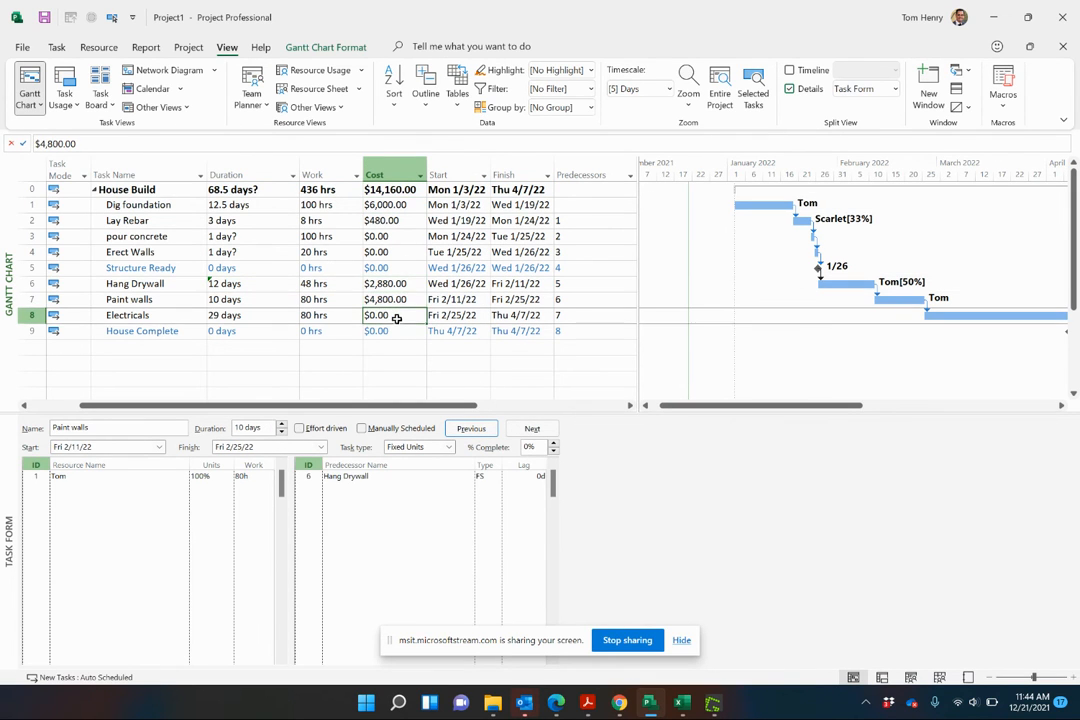
pyautogui.click(390, 220)
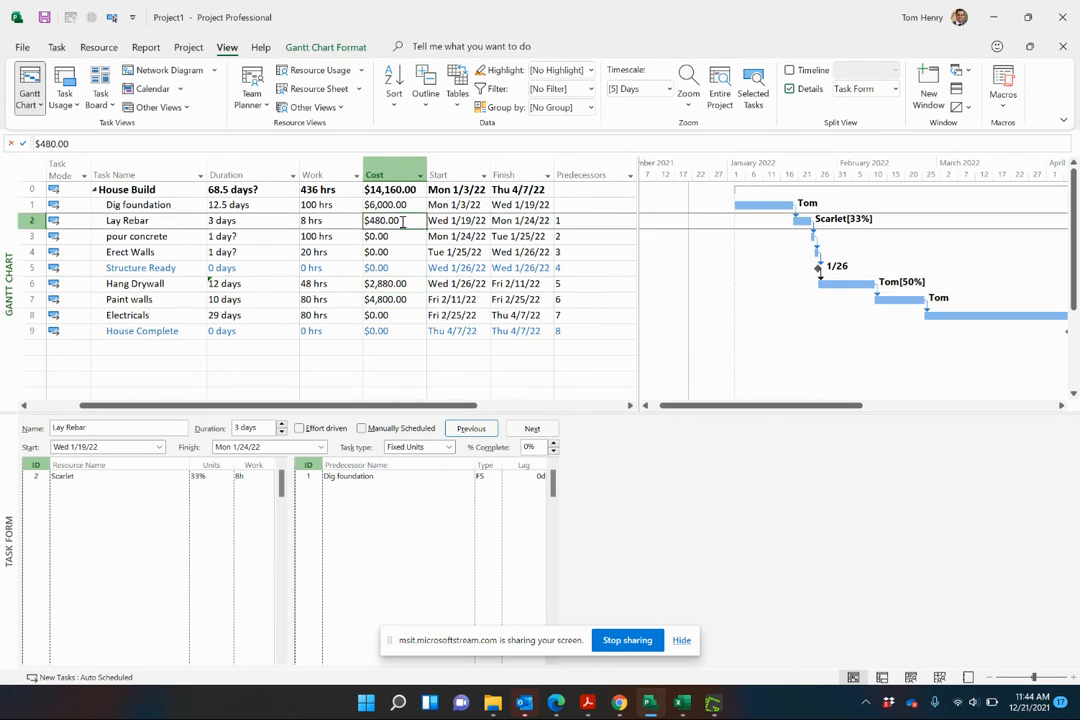
pyautogui.click(390, 204)
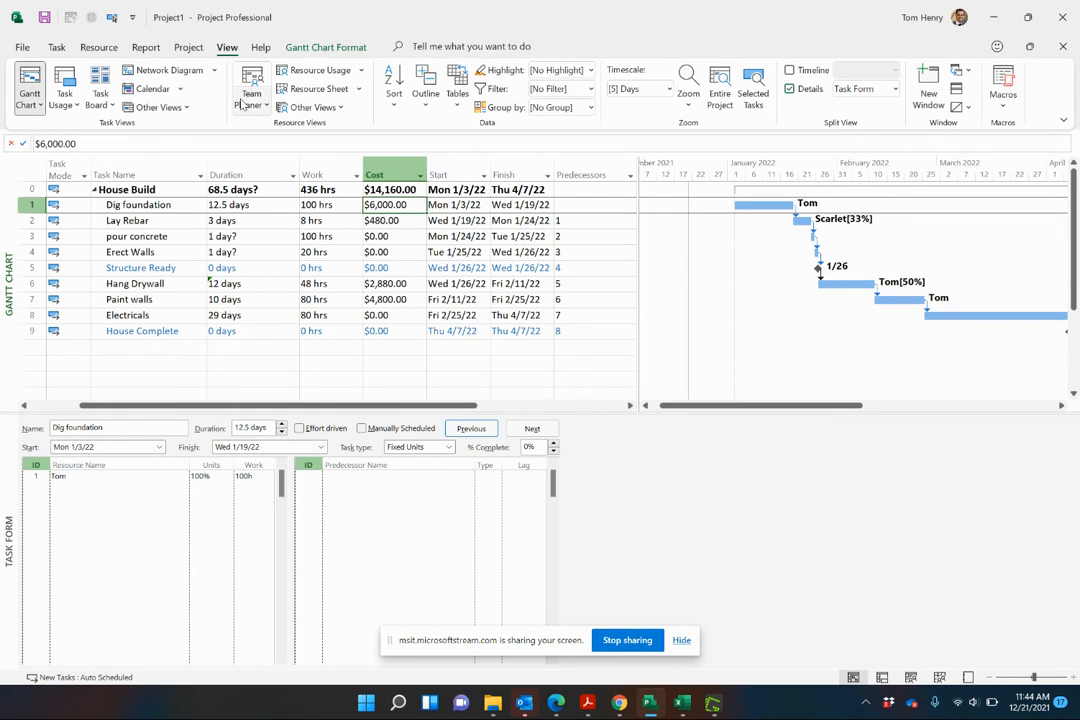
pyautogui.click(316, 88)
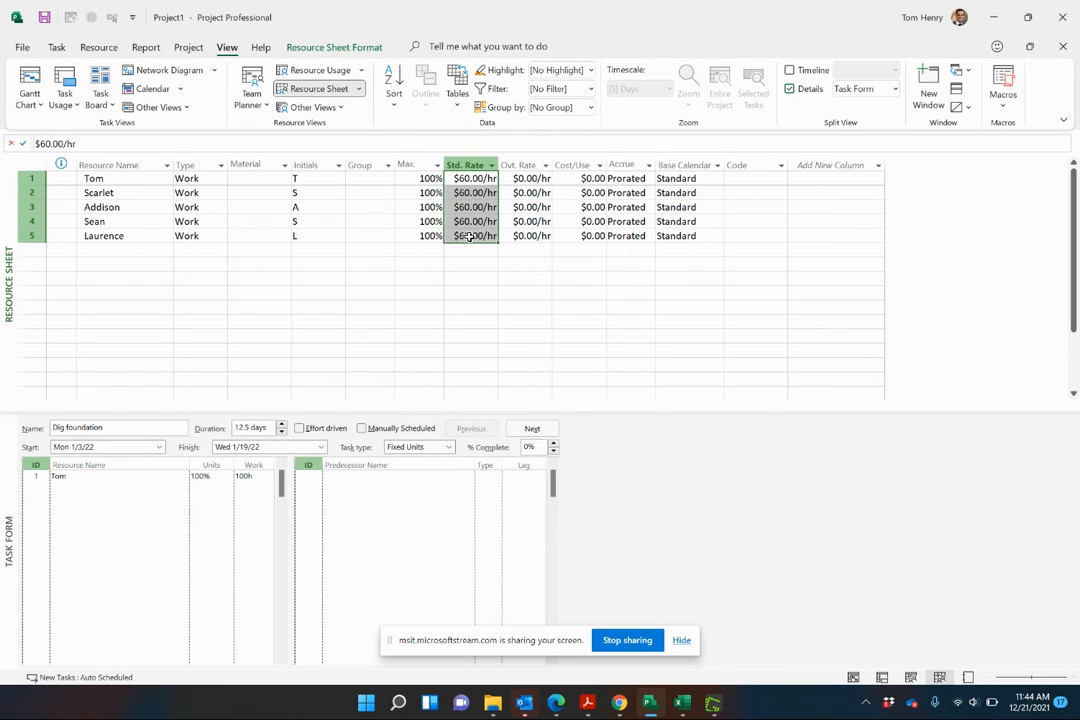
pyautogui.click(56, 48)
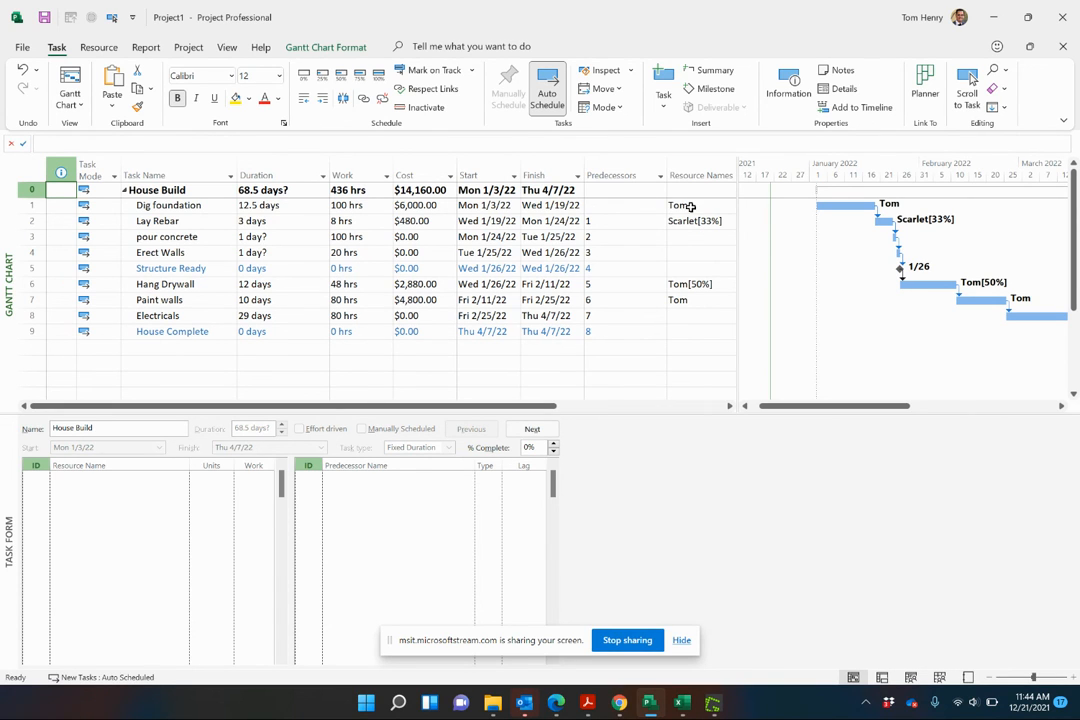
# - Make Paint walls effort-driven and add Laurence, keeping Fixed Units so it halves to 5 days
pyautogui.click(168, 204)
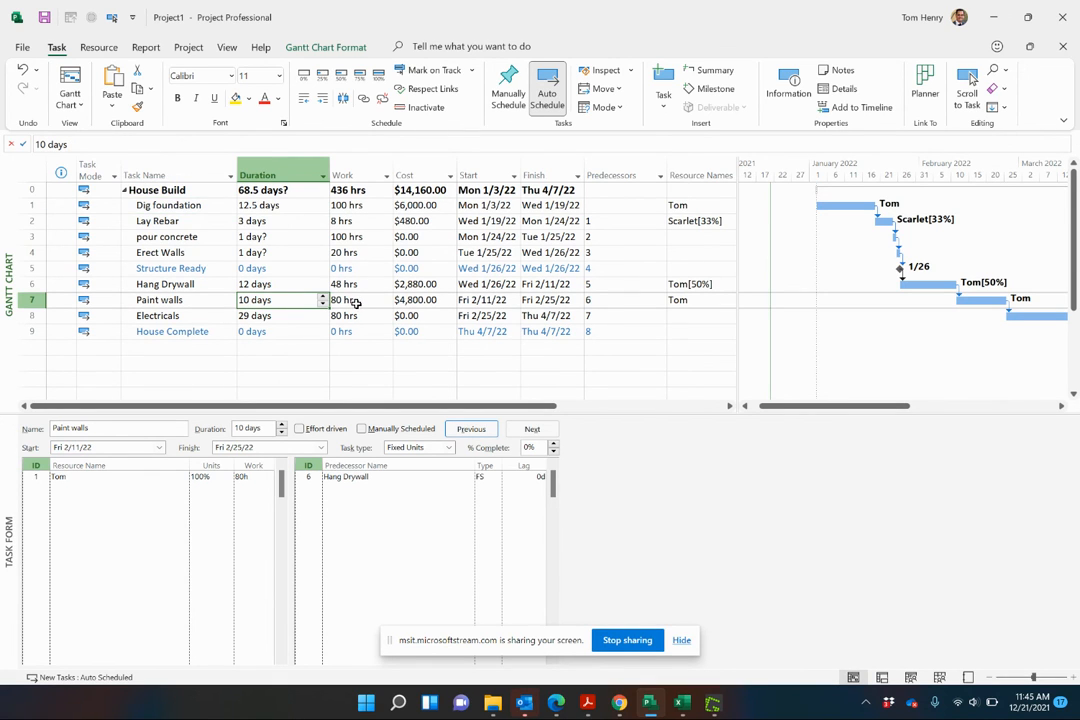
pyautogui.click(300, 428)
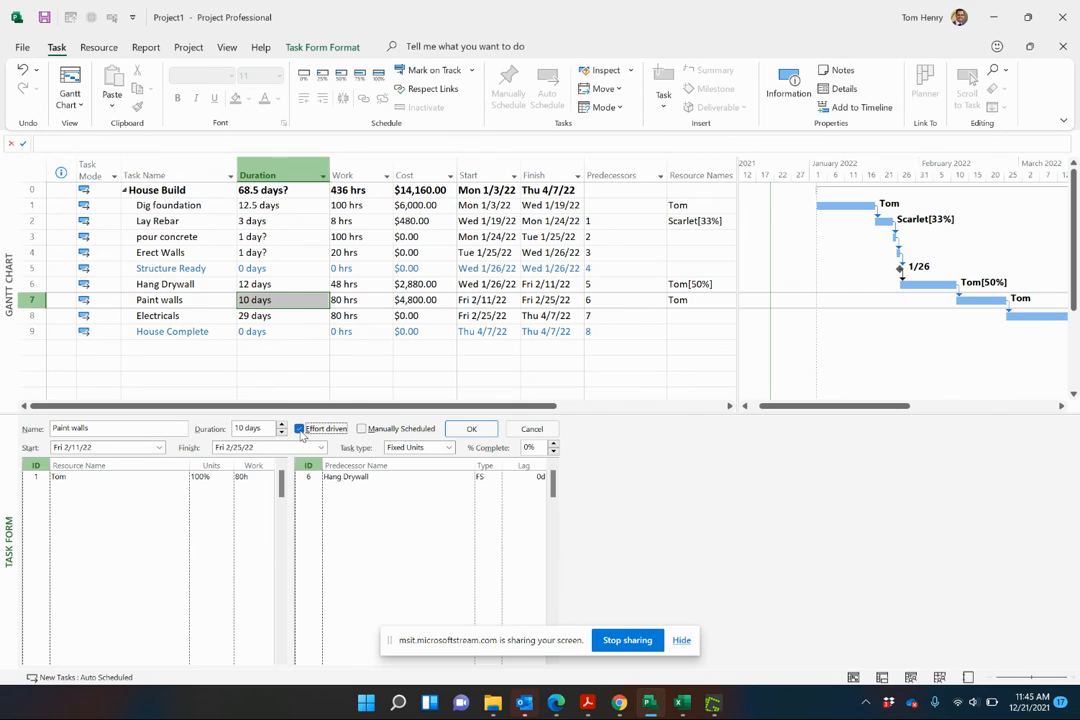
pyautogui.click(116, 494)
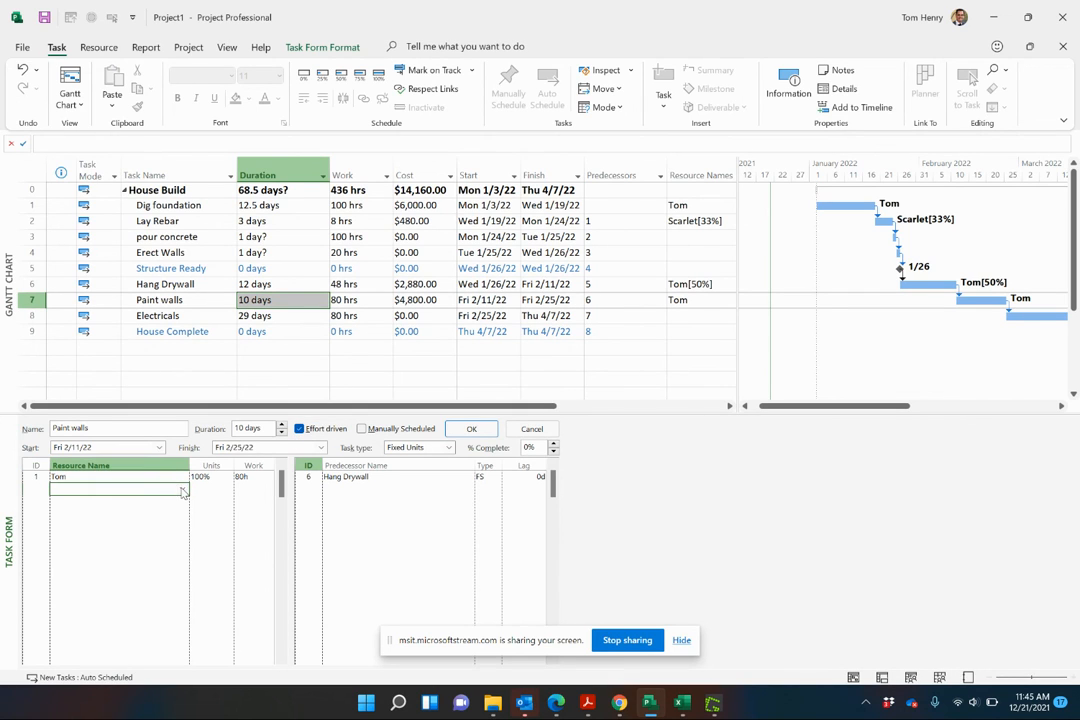
pyautogui.write('Laurence')
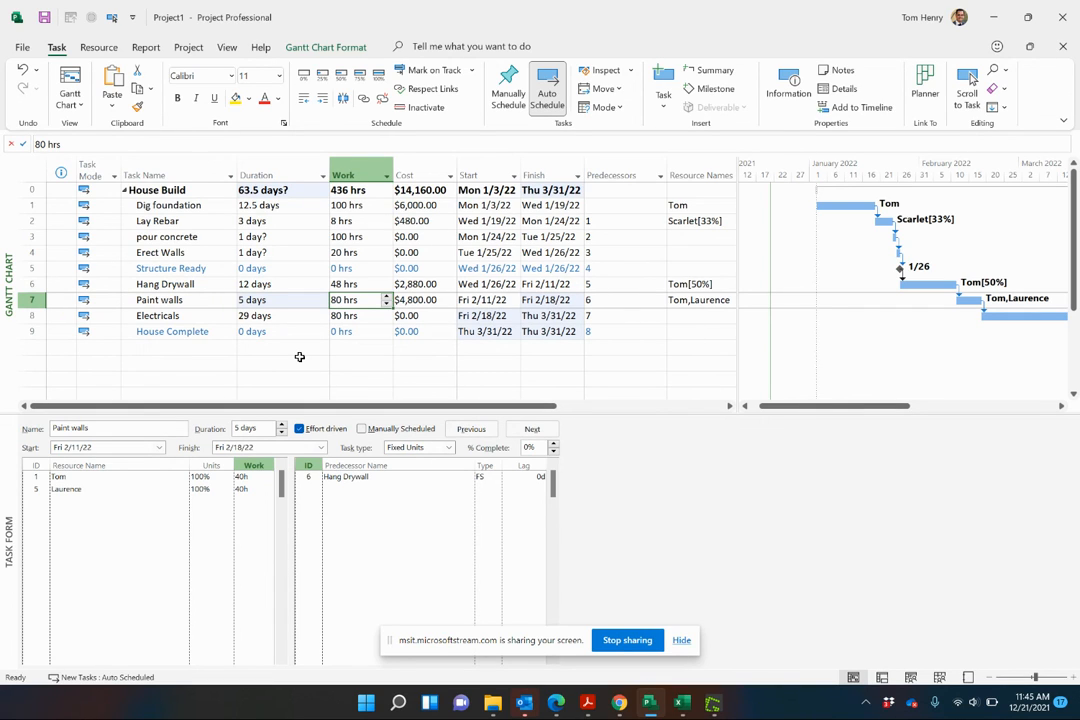
pyautogui.moveTo(152, 460)
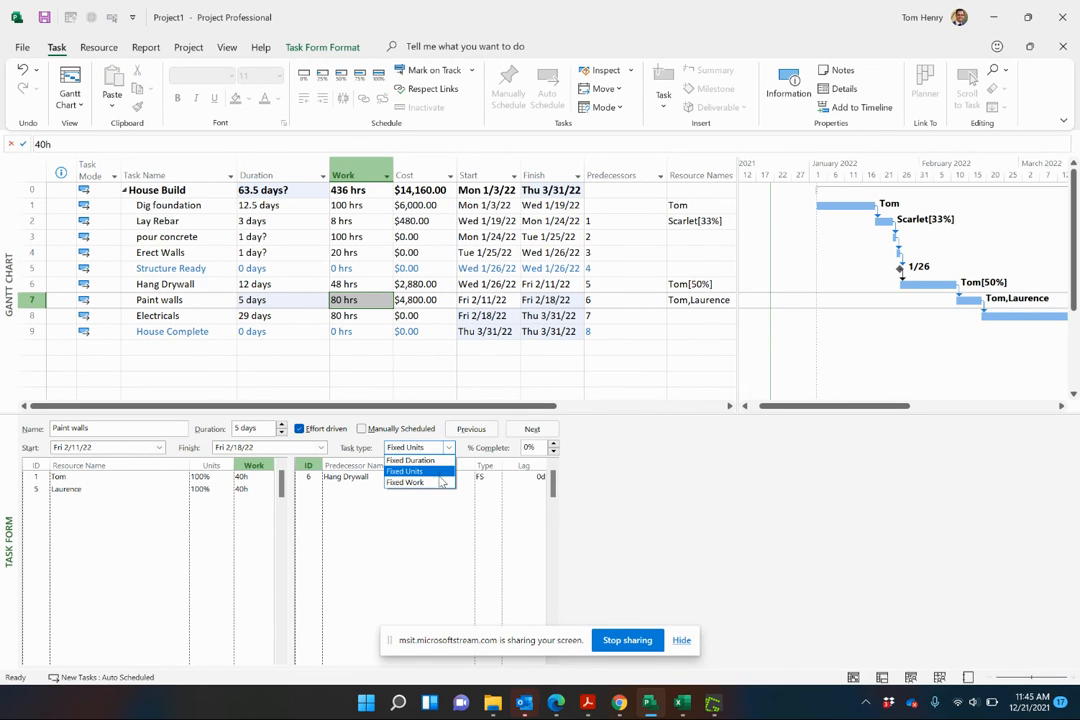
pyautogui.click(404, 472)
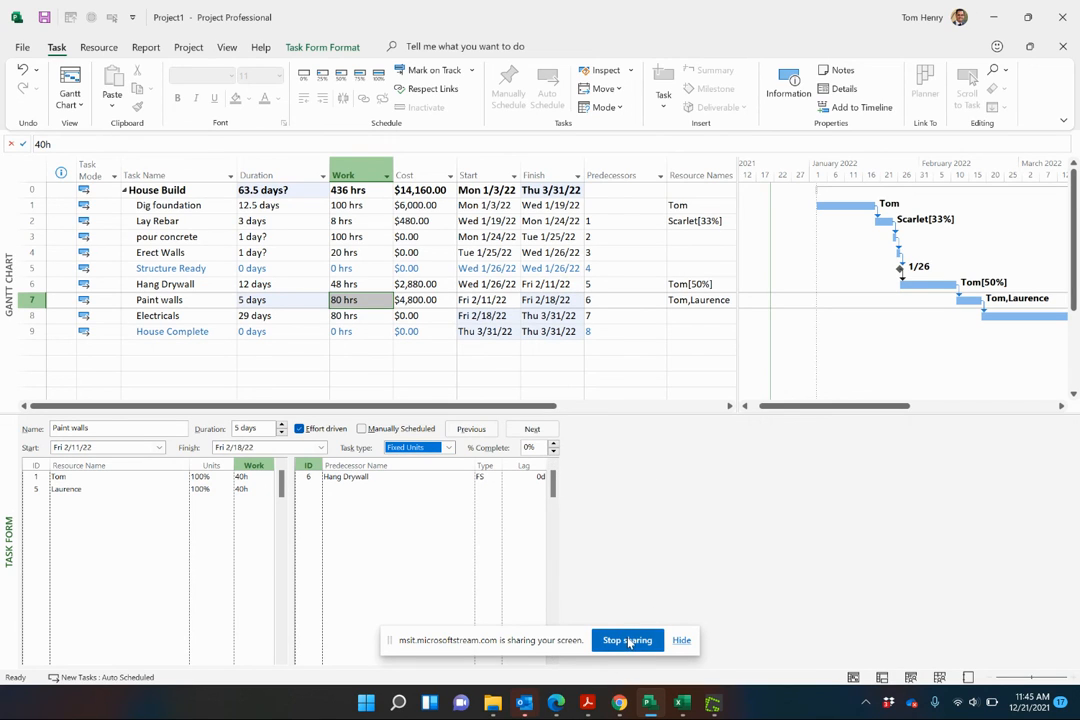
pyautogui.moveTo(626, 648)
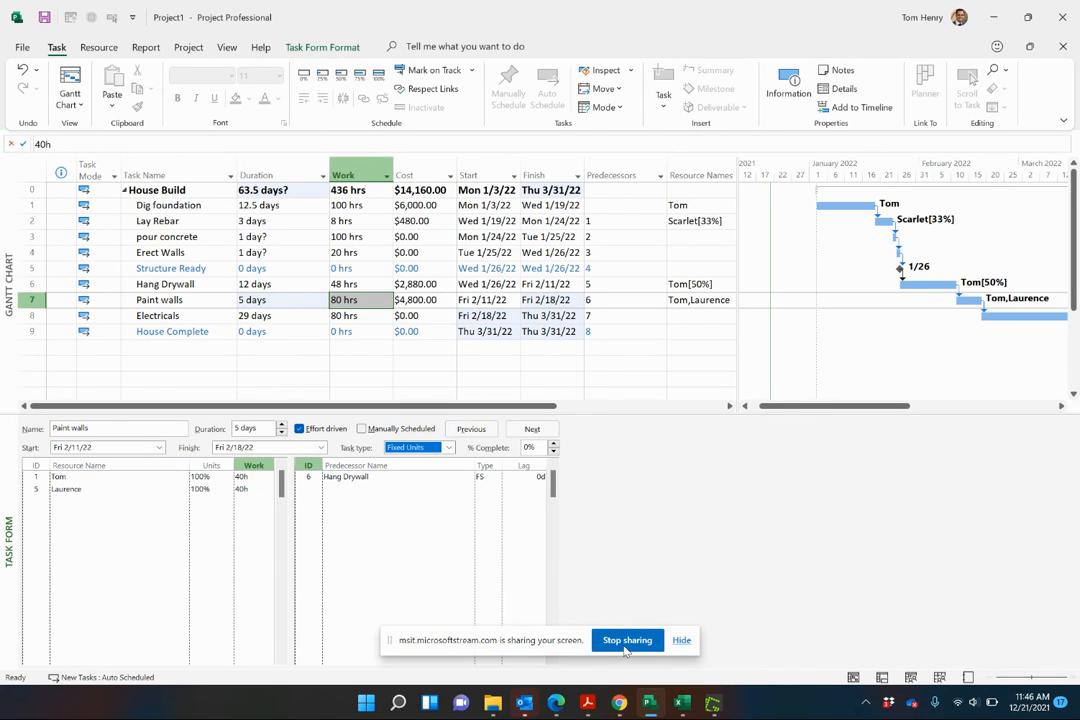